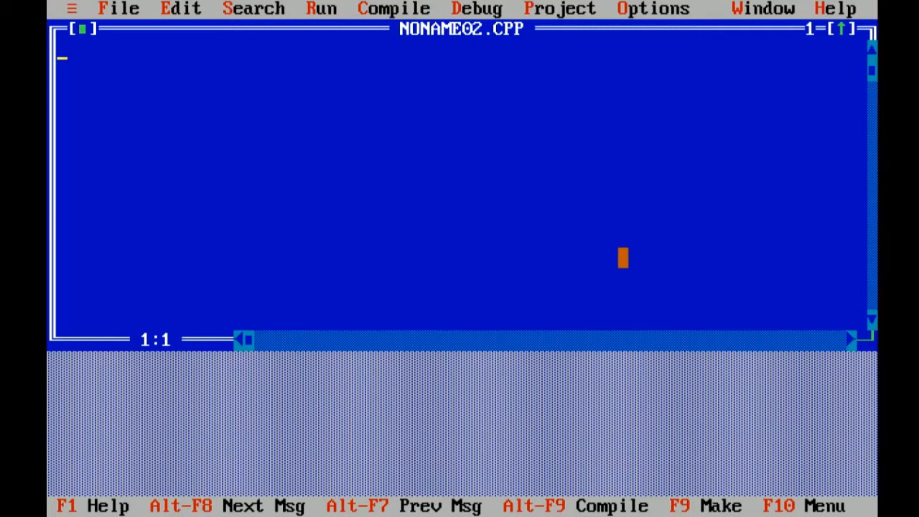
Step: Write the comment '//ternary operator - condition ? expression1:expression2;' as the first line
{"action": "type", "text": "//"}
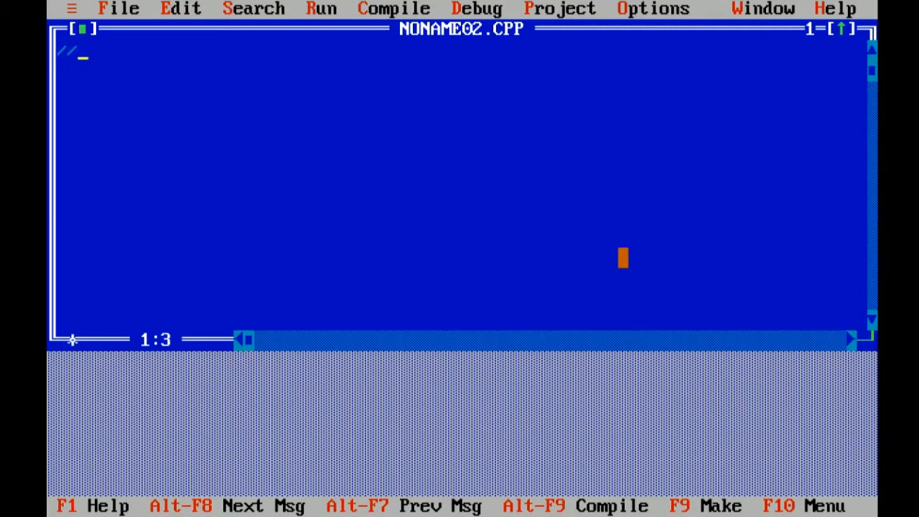
{"action": "type", "text": "tern"}
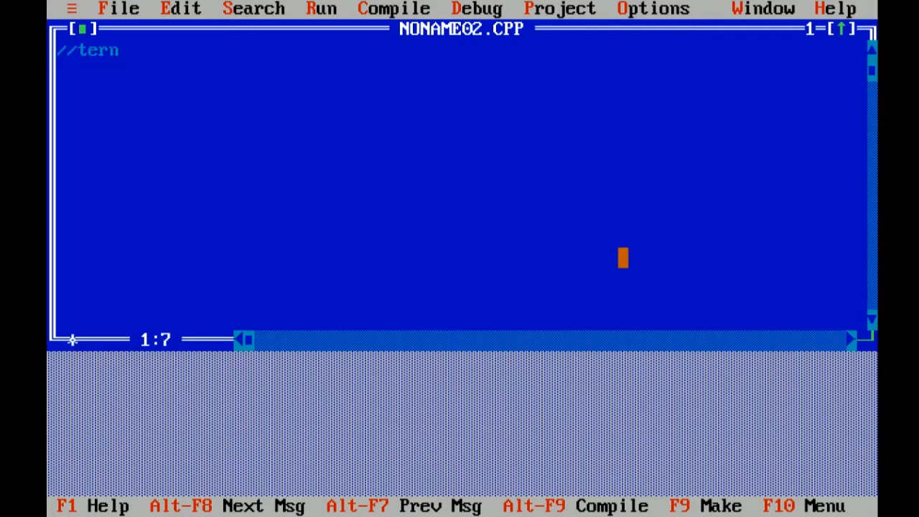
{"action": "type", "text": "ary operato"}
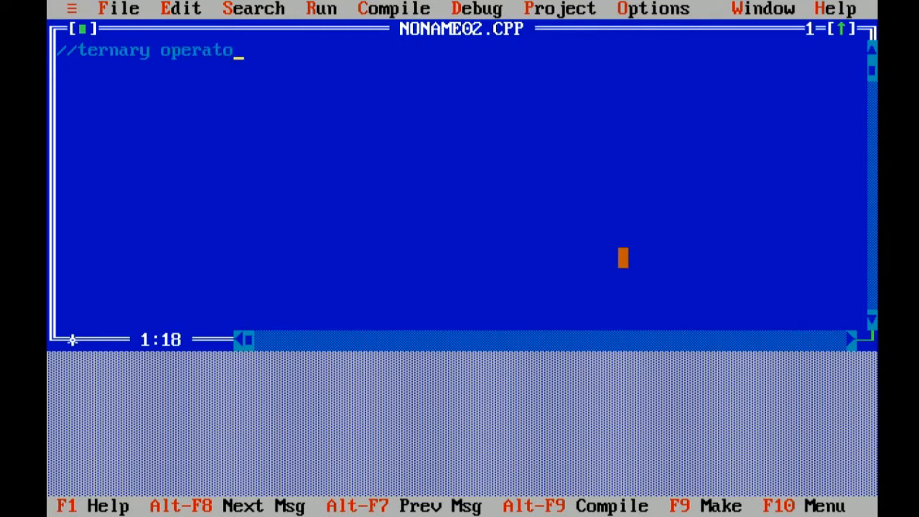
{"action": "type", "text": "r-"}
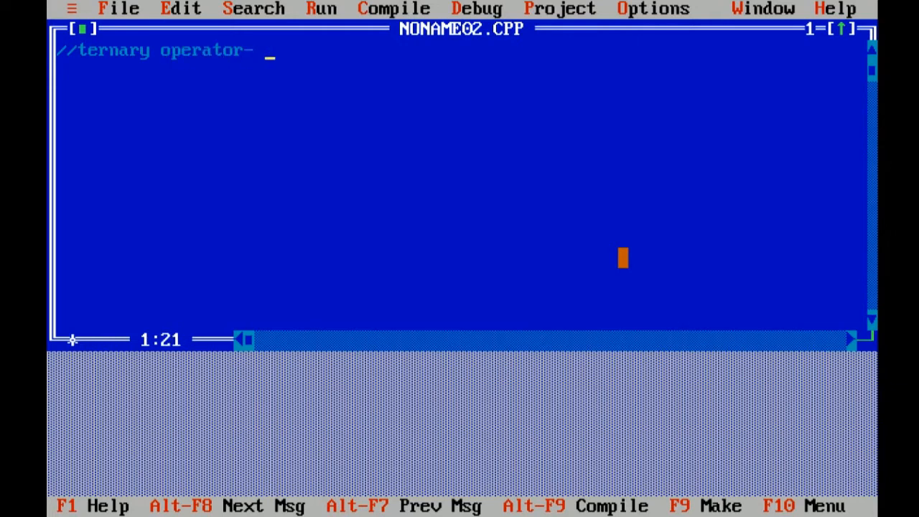
{"action": "key", "text": "Backspace"}
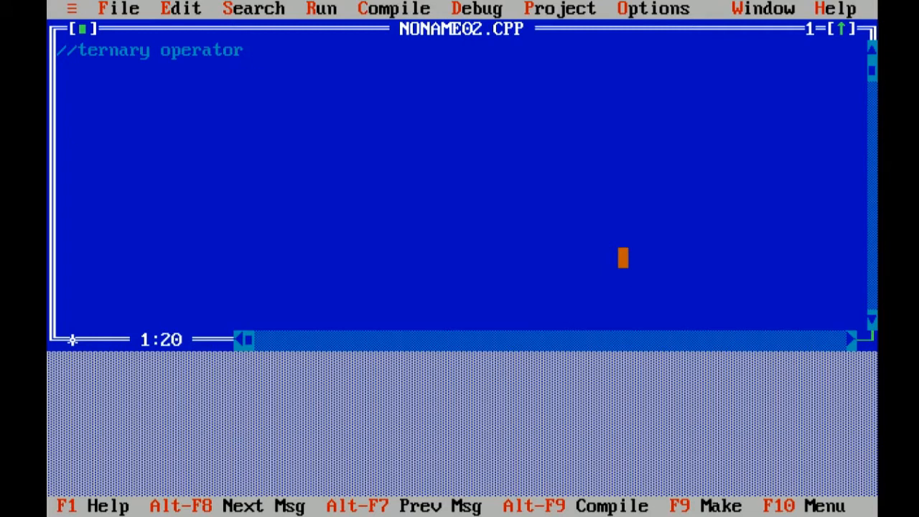
{"action": "type", "text": "- c"}
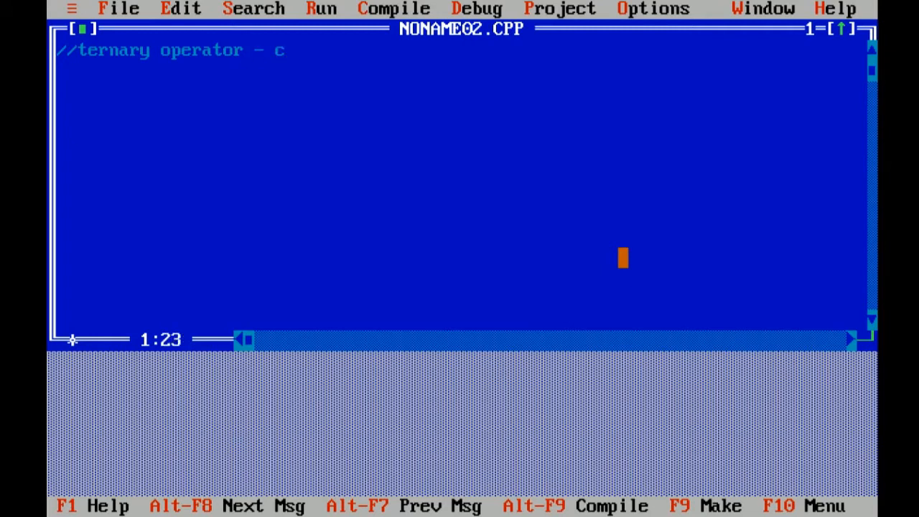
{"action": "type", "text": "onditio"}
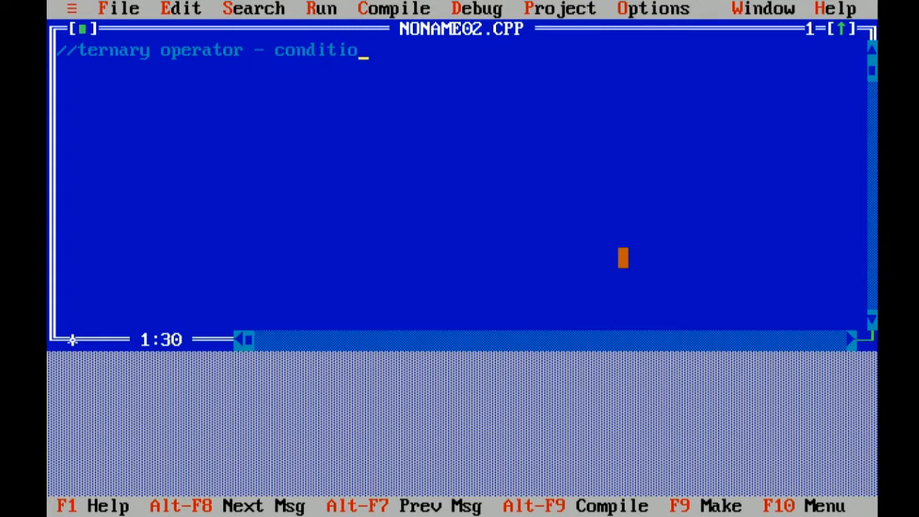
{"action": "type", "text": "n"}
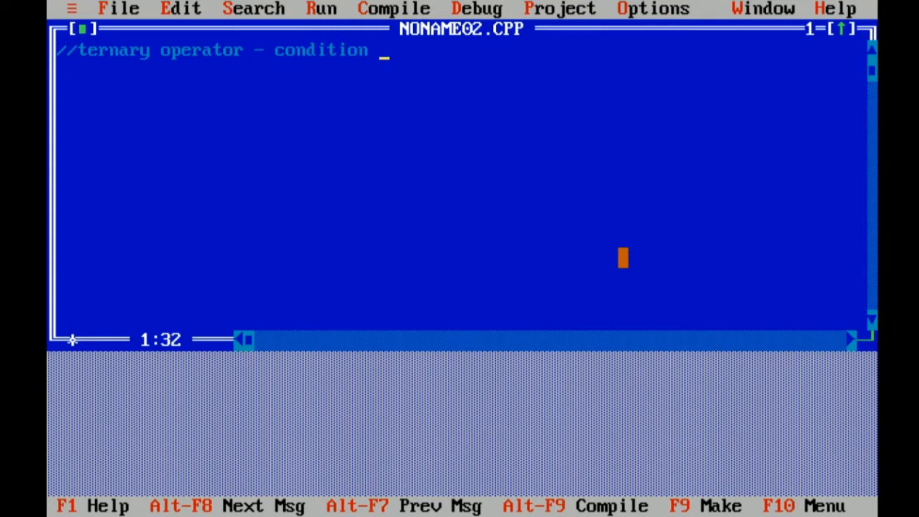
{"action": "type", "text": "?"}
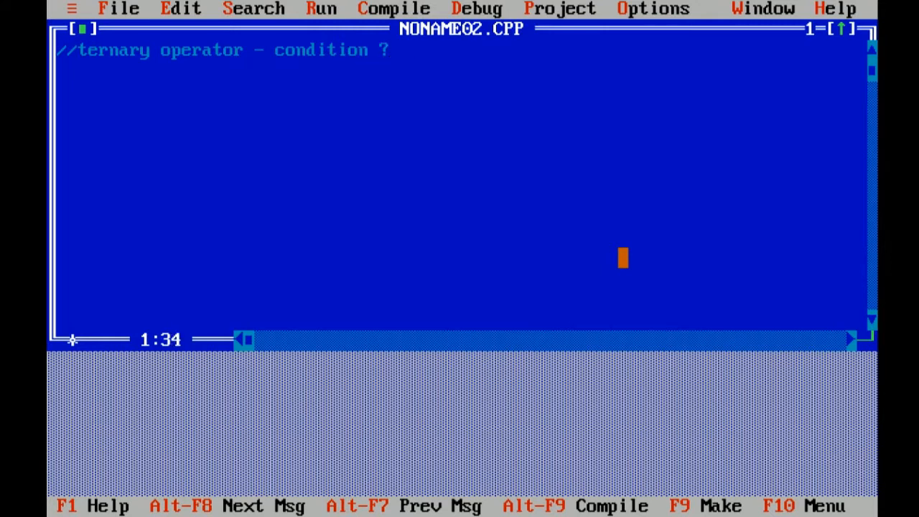
{"action": "type", "text": "expr"}
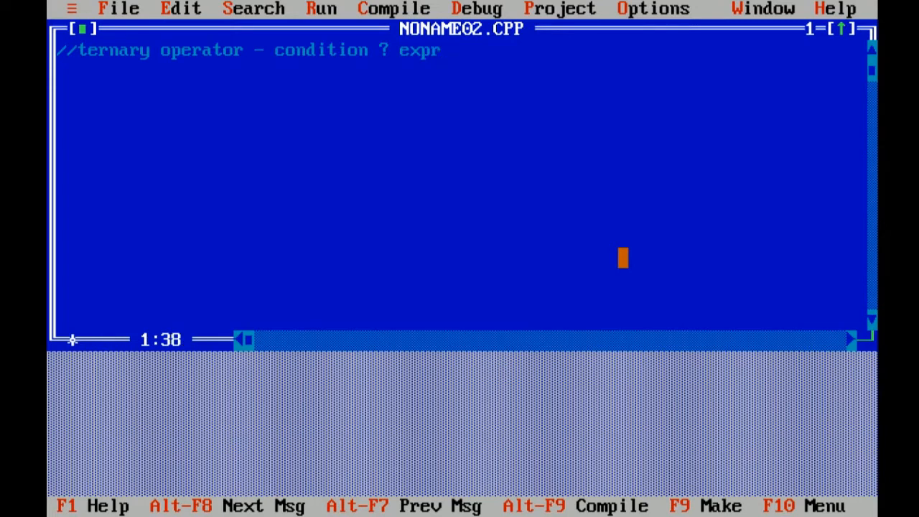
{"action": "type", "text": "ession"}
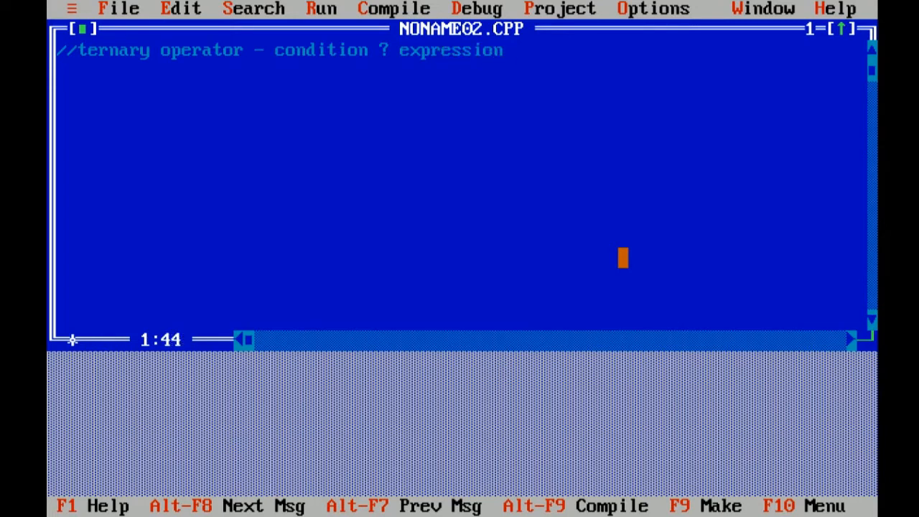
{"action": "type", "text": "1"}
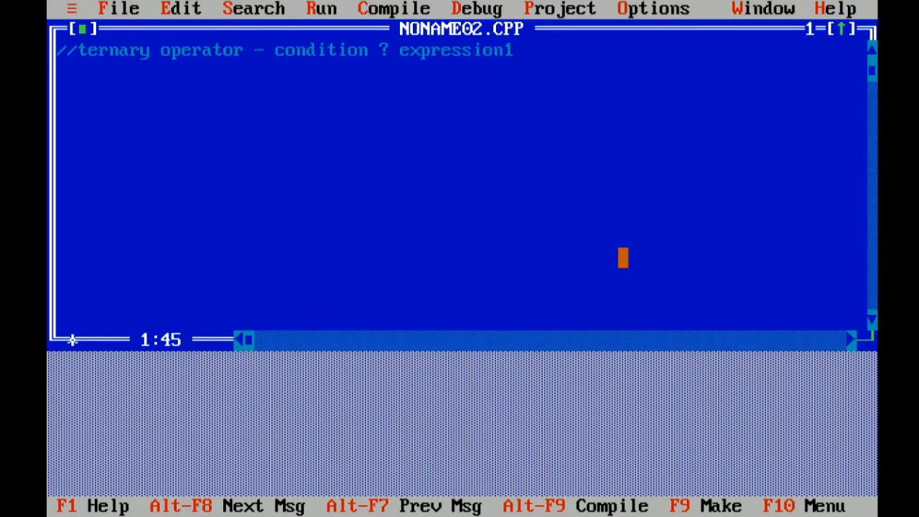
{"action": "type", "text": ":"}
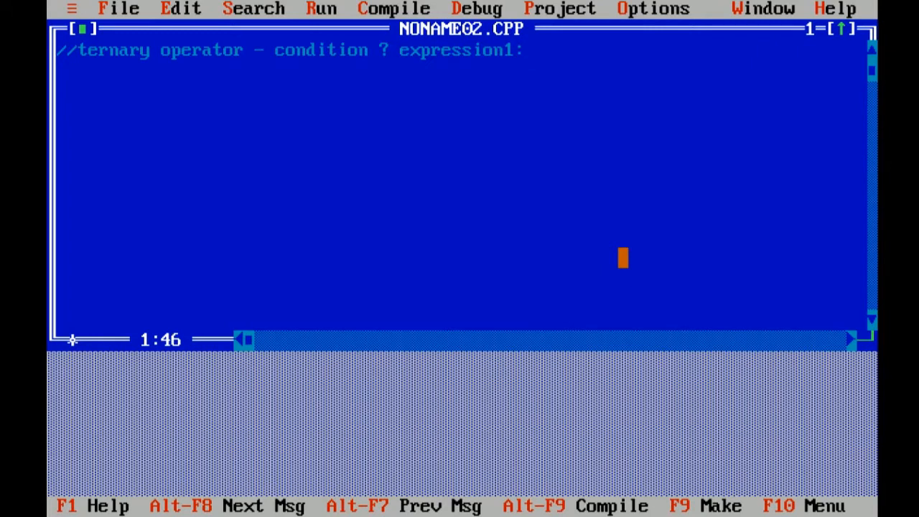
{"action": "type", "text": "expression2"}
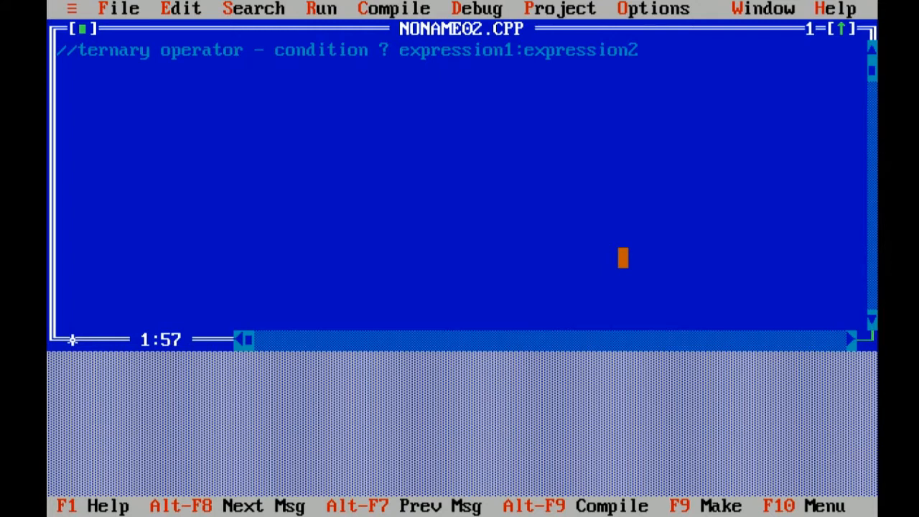
{"action": "type", "text": ";"}
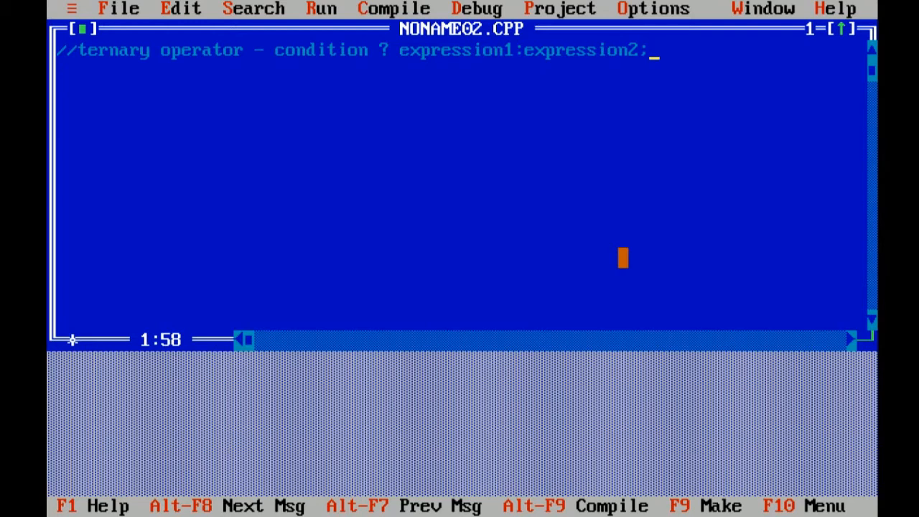
{"action": "key", "text": "Enter"}
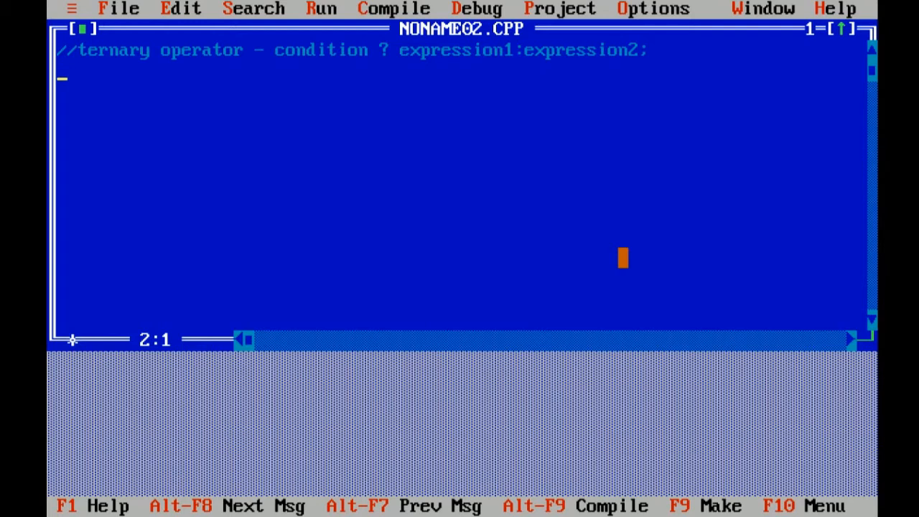
Step: Add '#include<stdio.h>' and '#include<conio.h>' lines below the comment
{"action": "type", "text": "#i"}
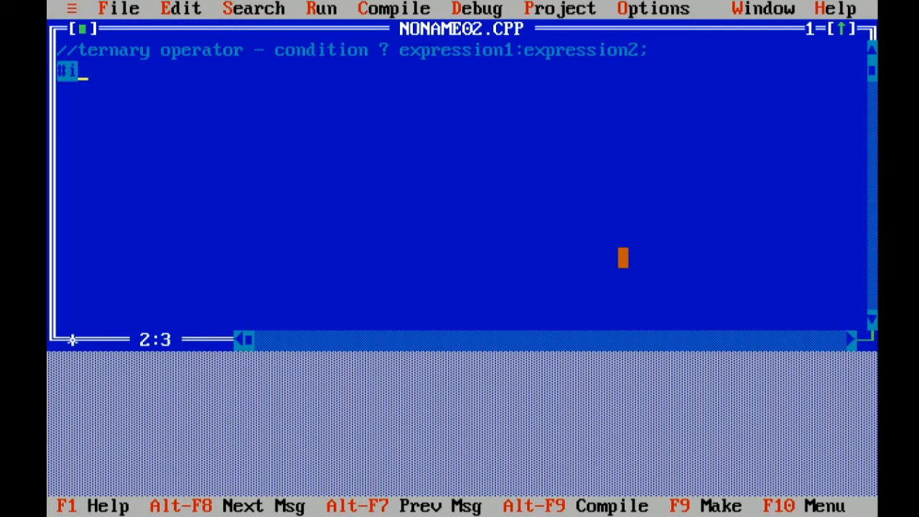
{"action": "type", "text": "include"}
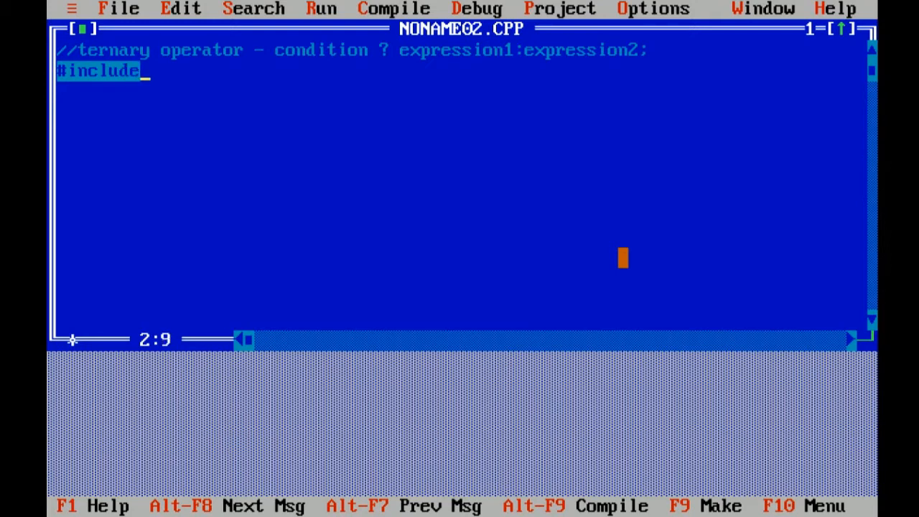
{"action": "type", "text": "<std"}
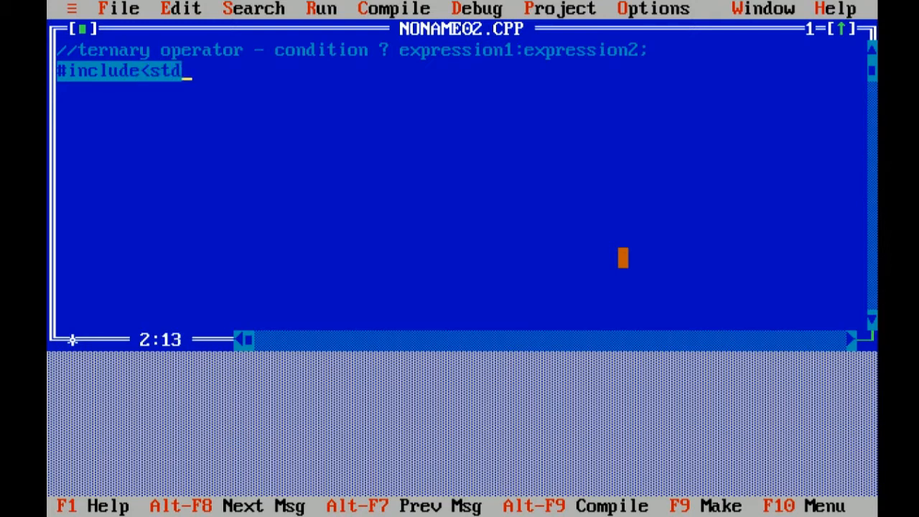
{"action": "type", "text": "io.h"}
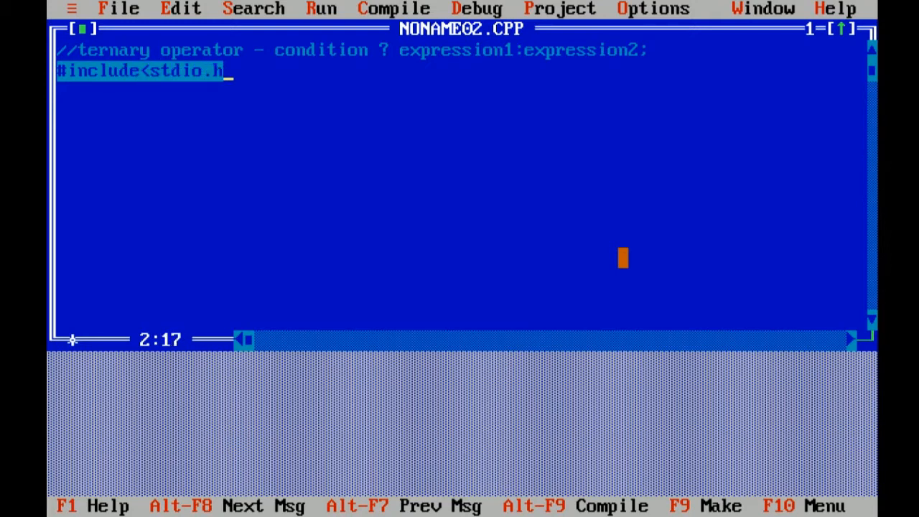
{"action": "type", "text": ">"}
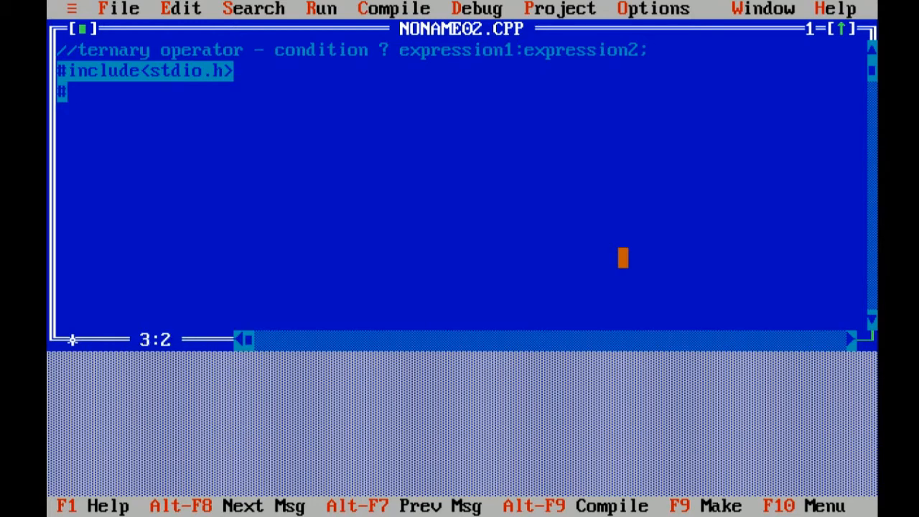
{"action": "type", "text": "#include<con"}
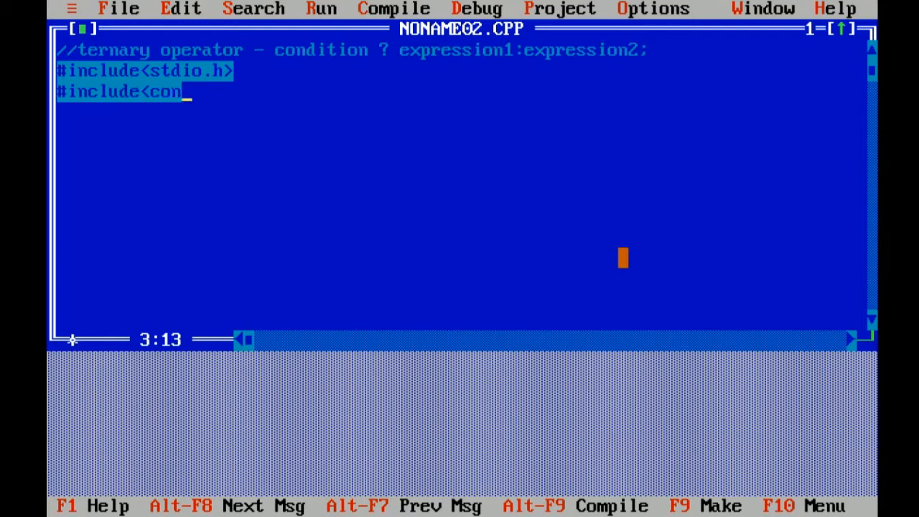
{"action": "type", "text": "io.h"}
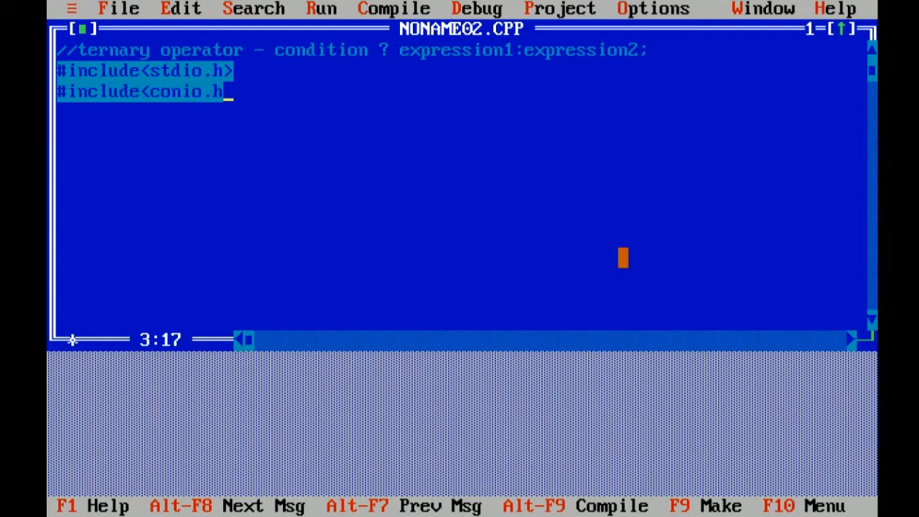
{"action": "type", "text": ">"}
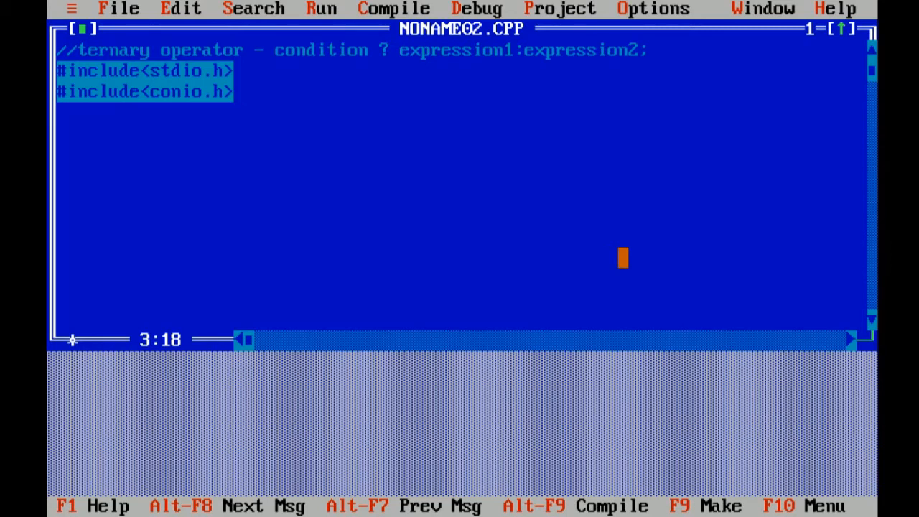
Step: Begin void main() with its opening brace and declare int marks;
{"action": "type", "text": "void main()"}
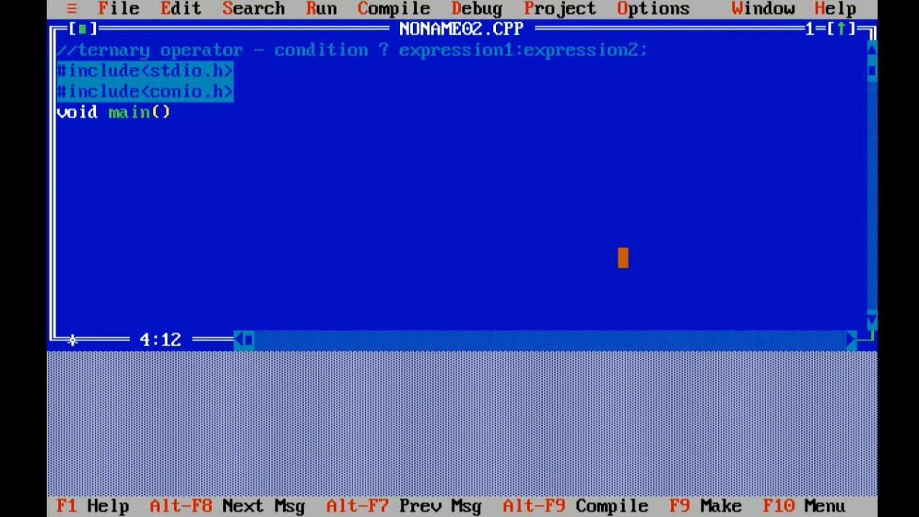
{"action": "type", "text": "{"}
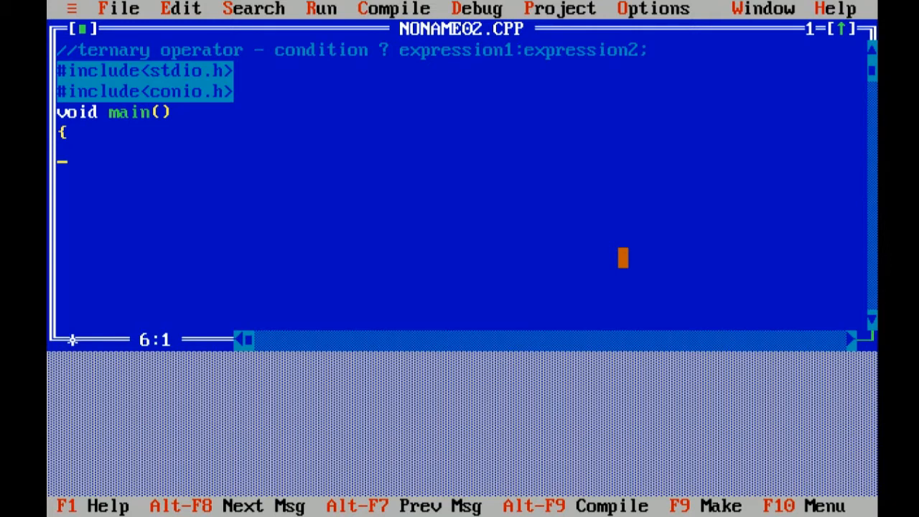
{"action": "type", "text": "int"}
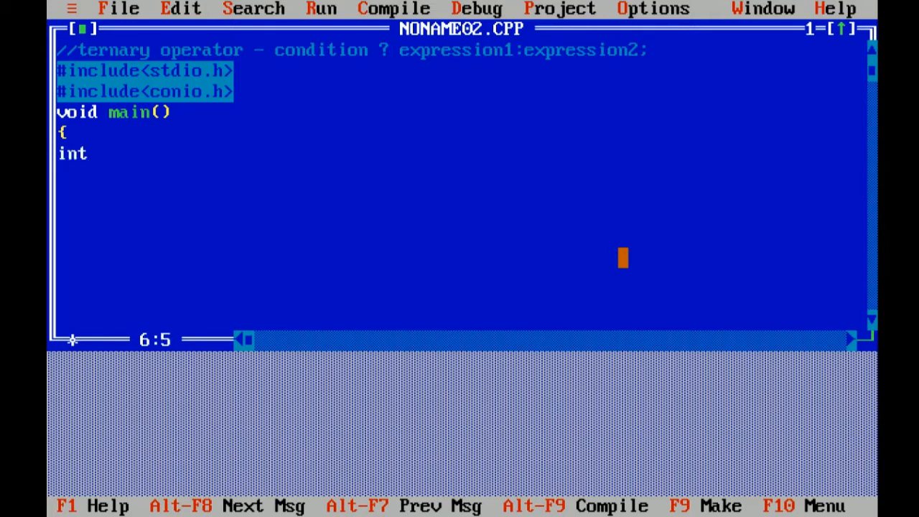
{"action": "type", "text": "marks"}
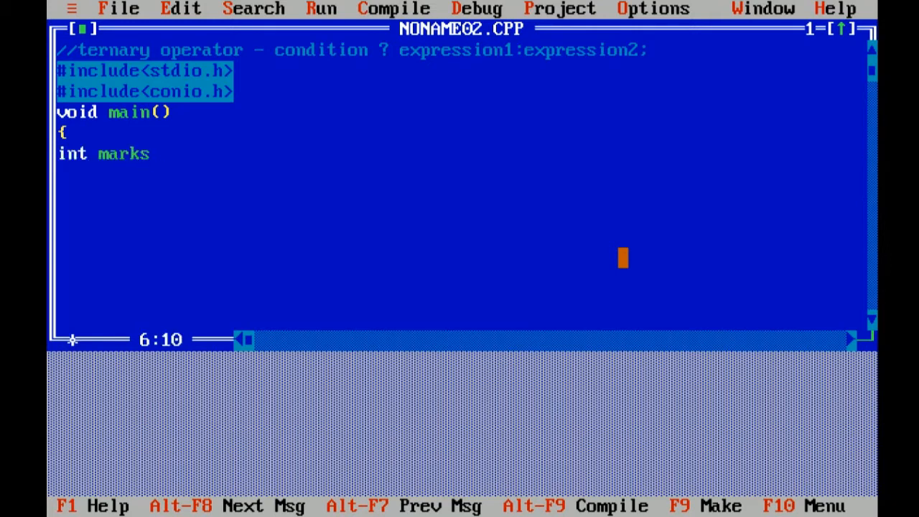
{"action": "type", "text": ";"}
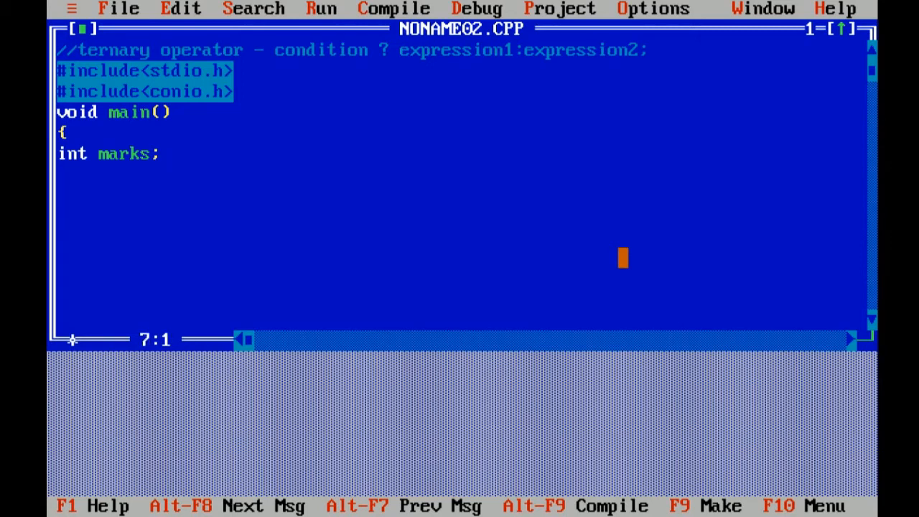
Step: Add the clrscr(); call after the marks declaration and move to a new line
{"action": "type", "text": "cl"}
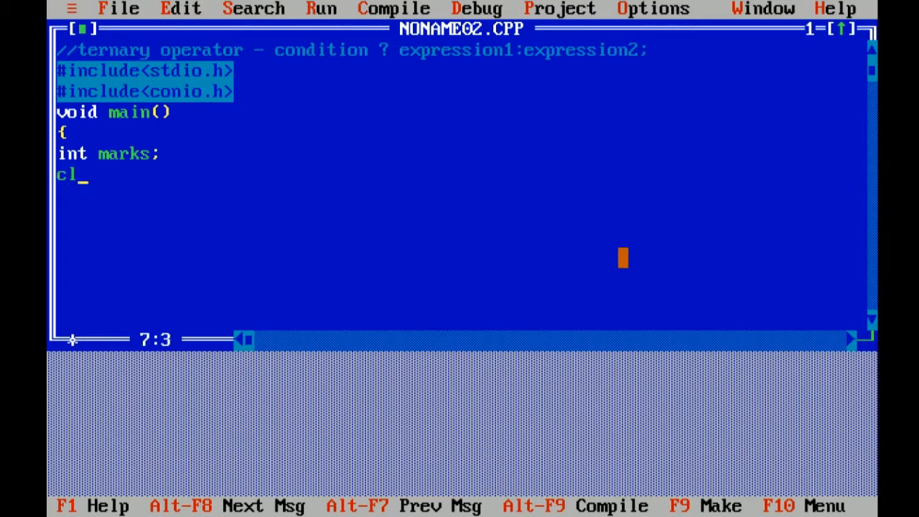
{"action": "type", "text": "rscr"}
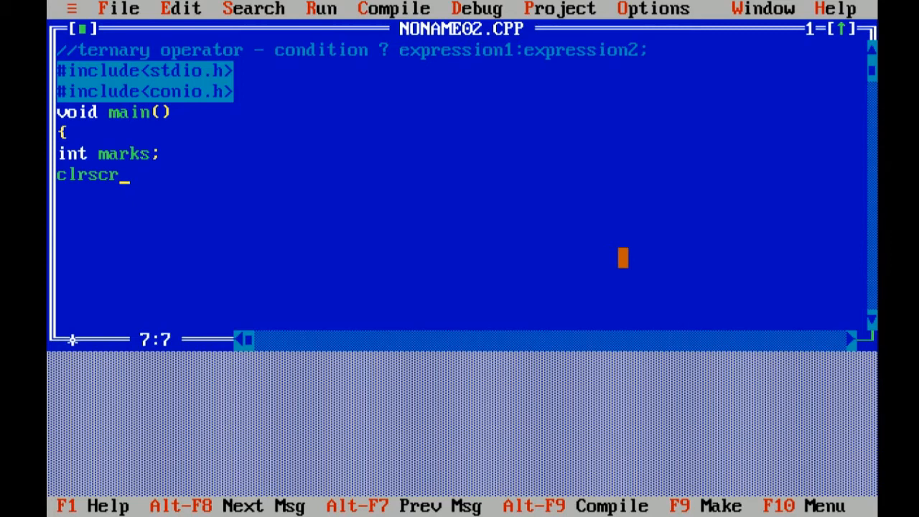
{"action": "type", "text": "();"}
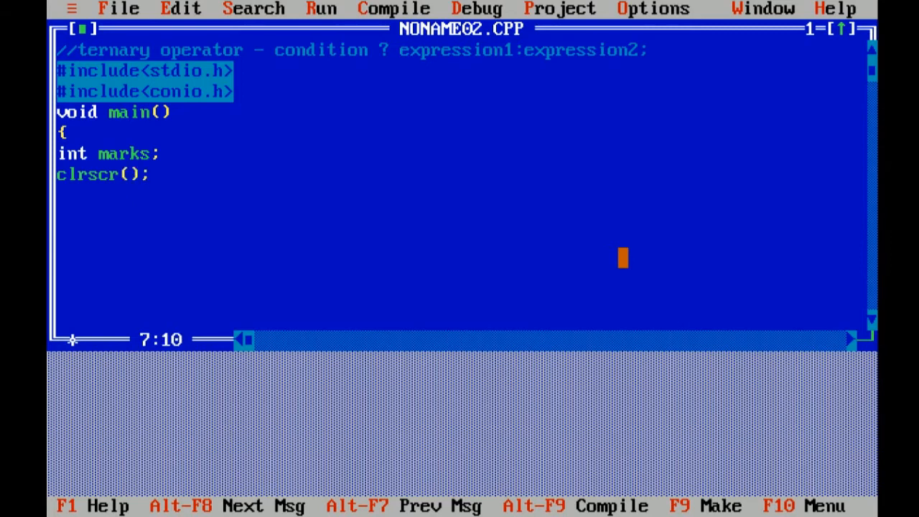
{"action": "key", "text": "Enter"}
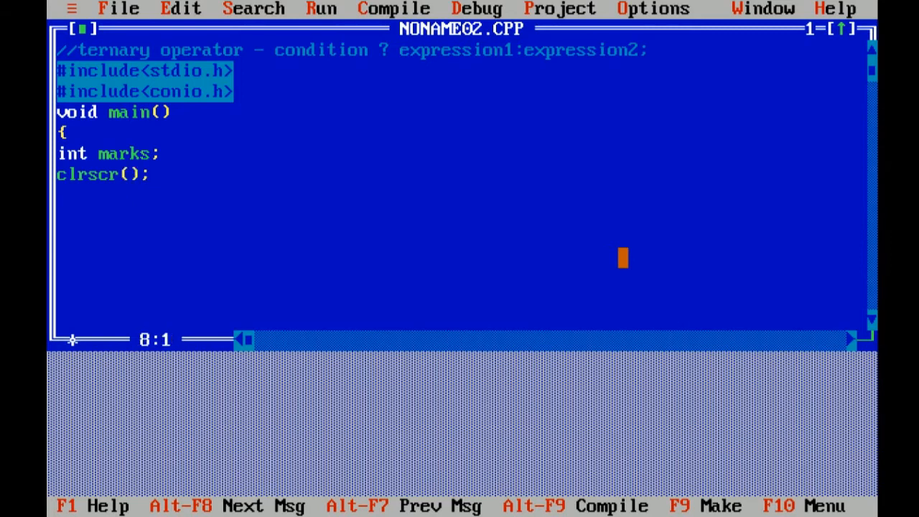
{"action": "key", "text": "Enter"}
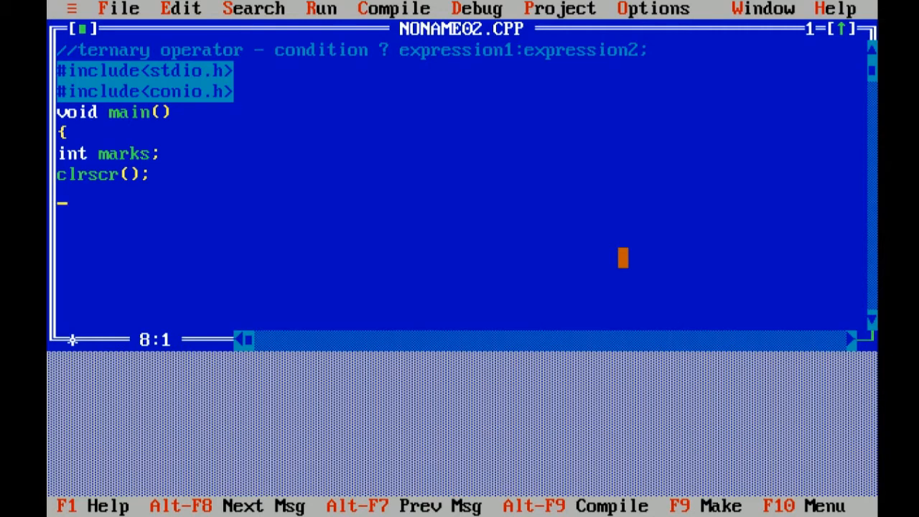
Step: Print the prompt with printf("\n enter the marks");
{"action": "type", "text": "printf"}
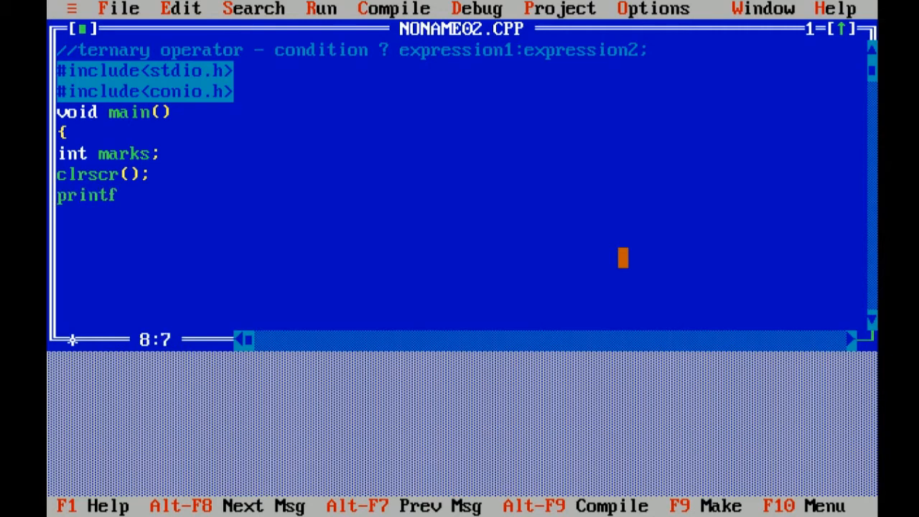
{"action": "type", "text": "(\"\\"}
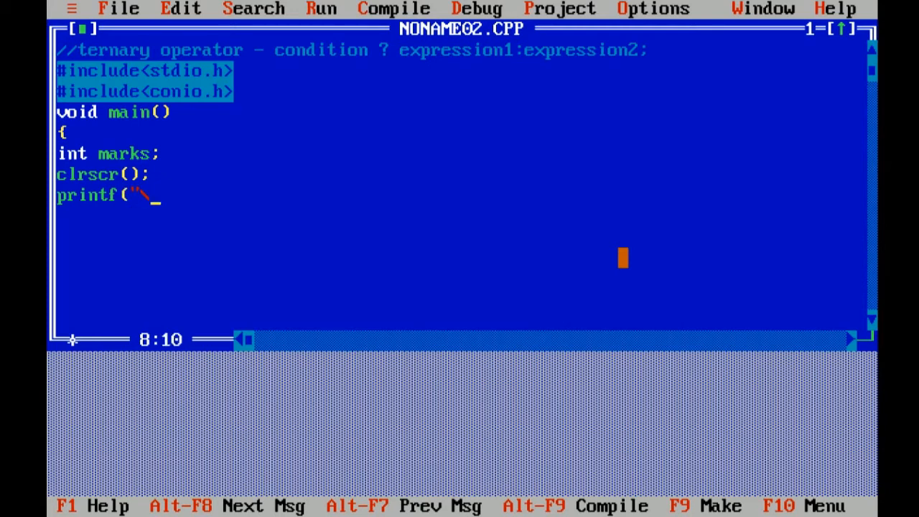
{"action": "type", "text": "n enter"}
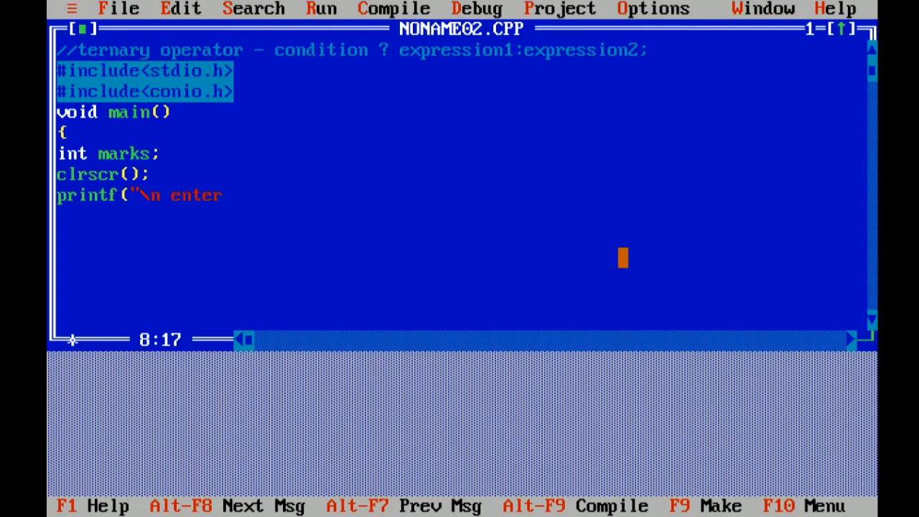
{"action": "type", "text": "the m"}
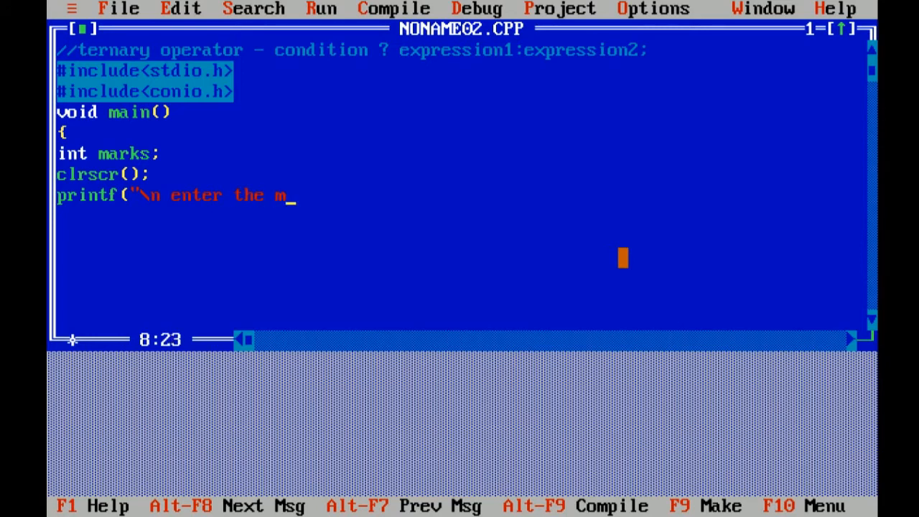
{"action": "type", "text": "arks"}
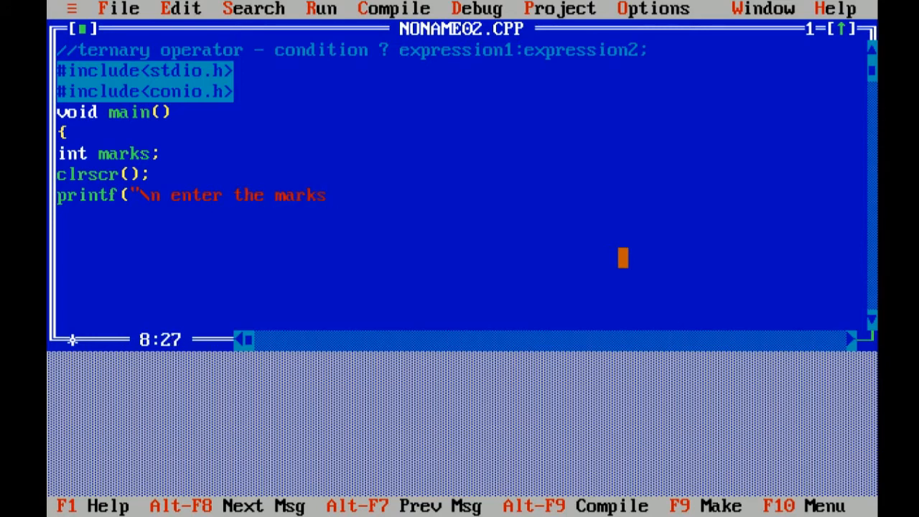
{"action": "type", "text": "\");"}
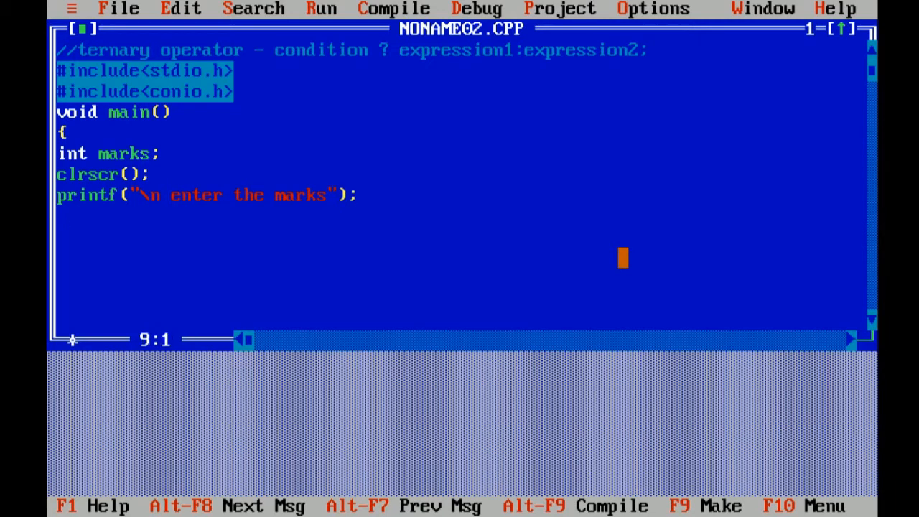
Step: Read the entered number with scanf("%d",&marks);
{"action": "type", "text": "scan"}
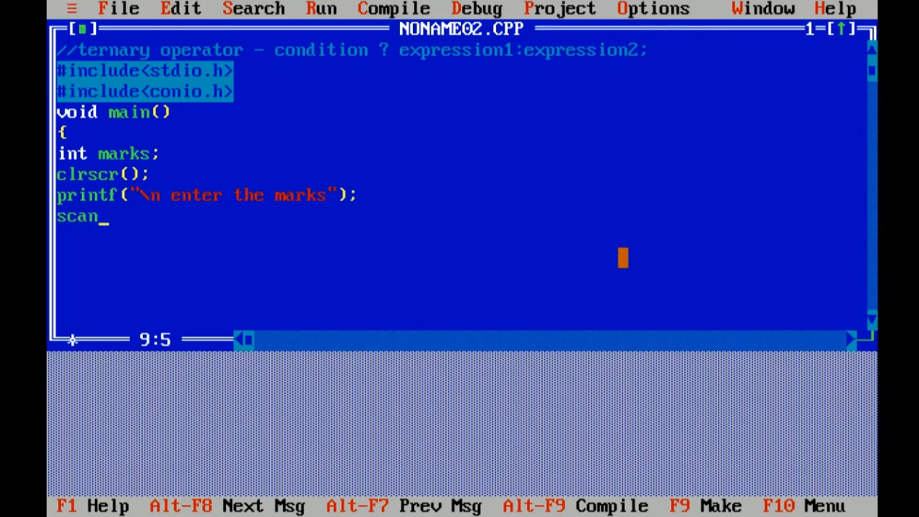
{"action": "type", "text": "f("}
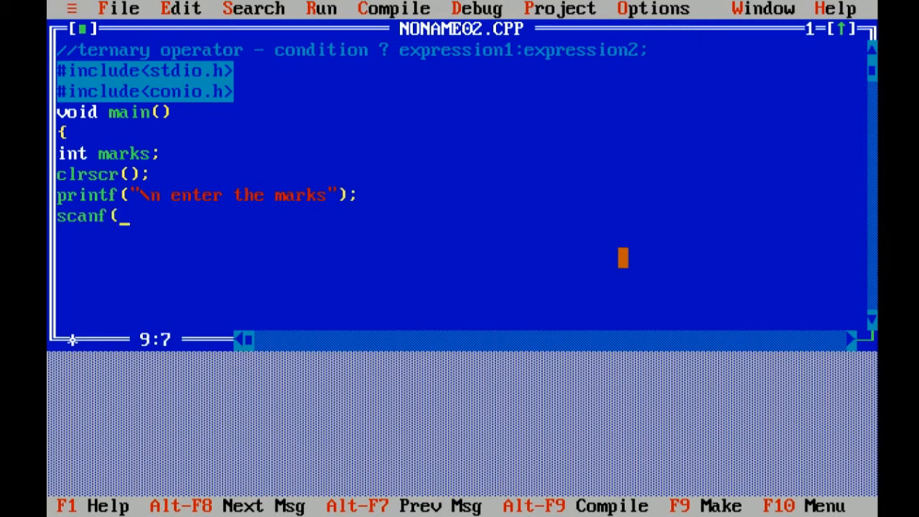
{"action": "type", "text": "\""}
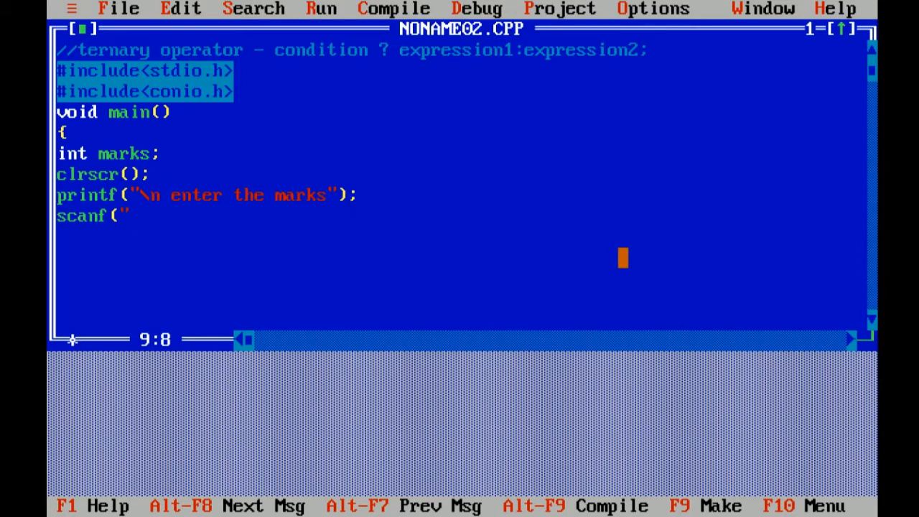
{"action": "type", "text": "%d"}
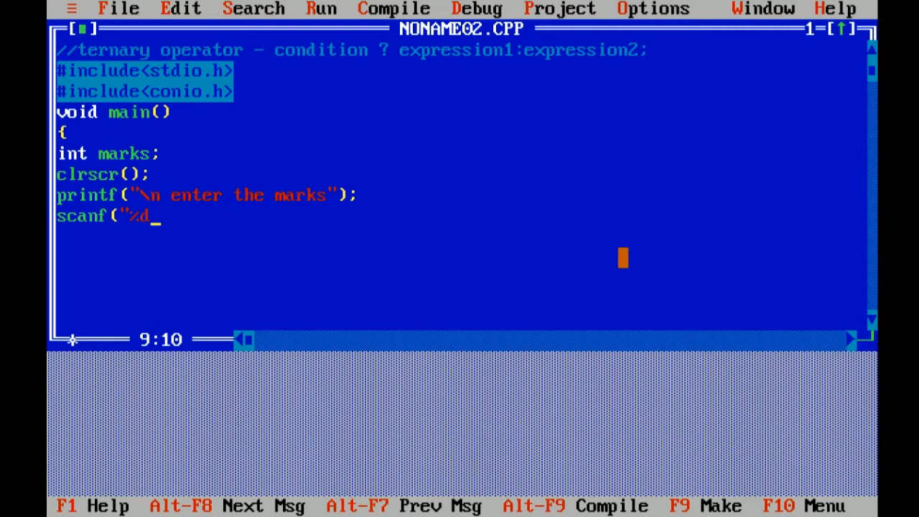
{"action": "type", "text": "\","}
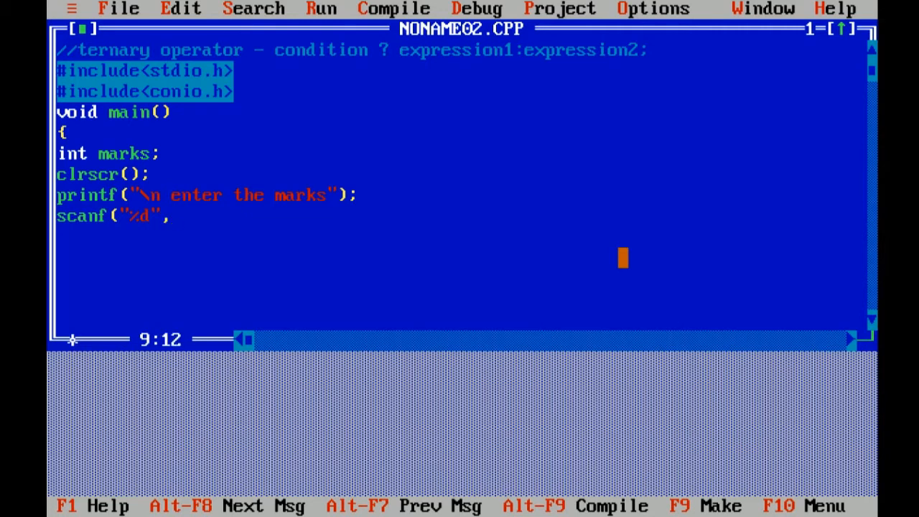
{"action": "type", "text": "&"}
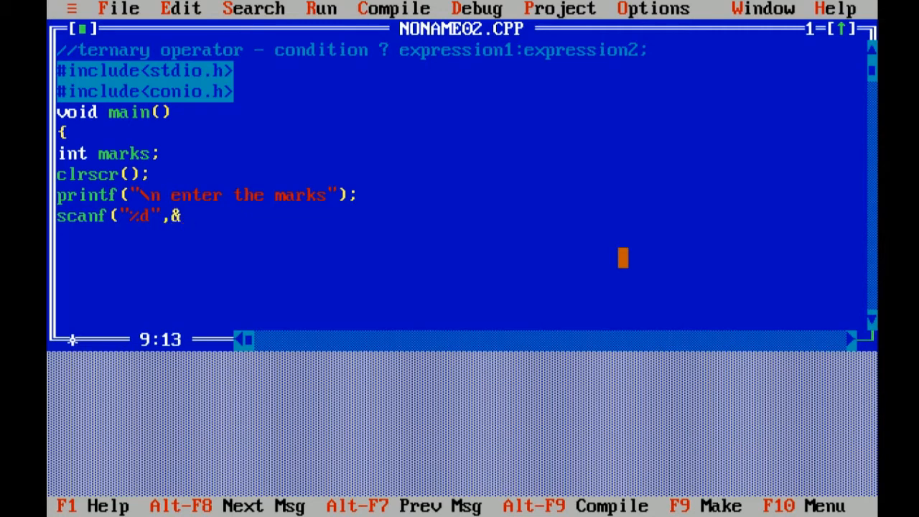
{"action": "type", "text": "marks"}
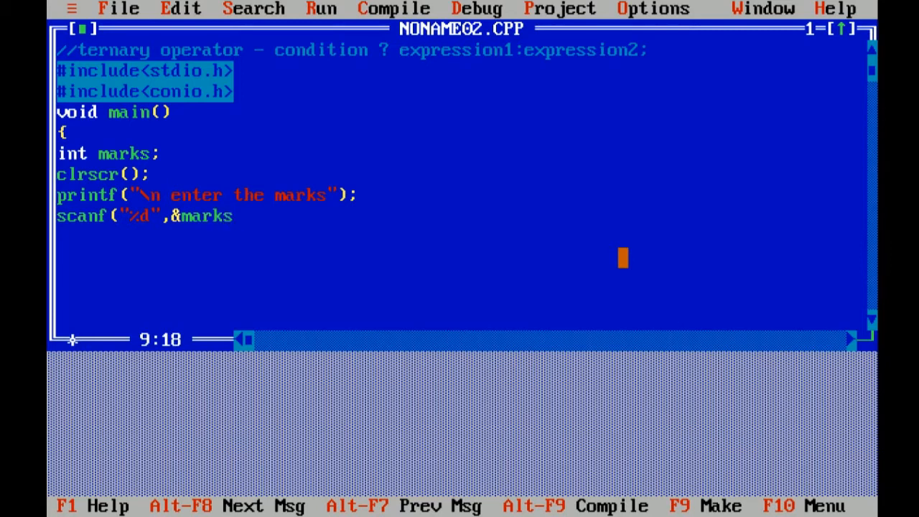
{"action": "type", "text": ");"}
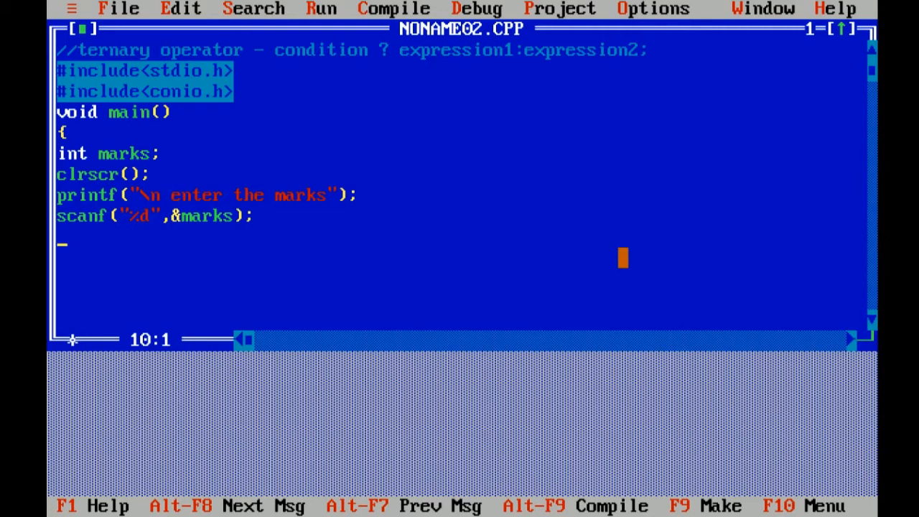
Step: Write the condition marks>50 ? with printf("congrats ,you are pass") as the true branch
{"action": "type", "text": "mar"}
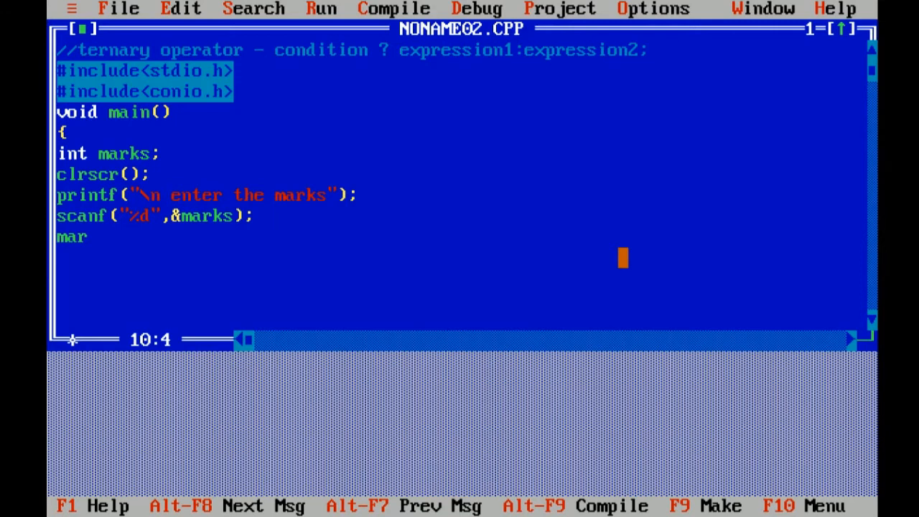
{"action": "type", "text": "ks"}
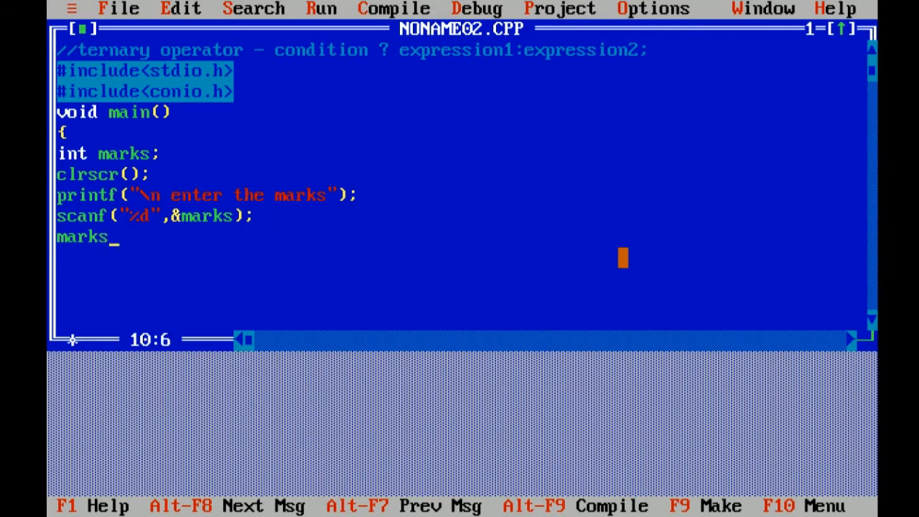
{"action": "type", "text": ">50"}
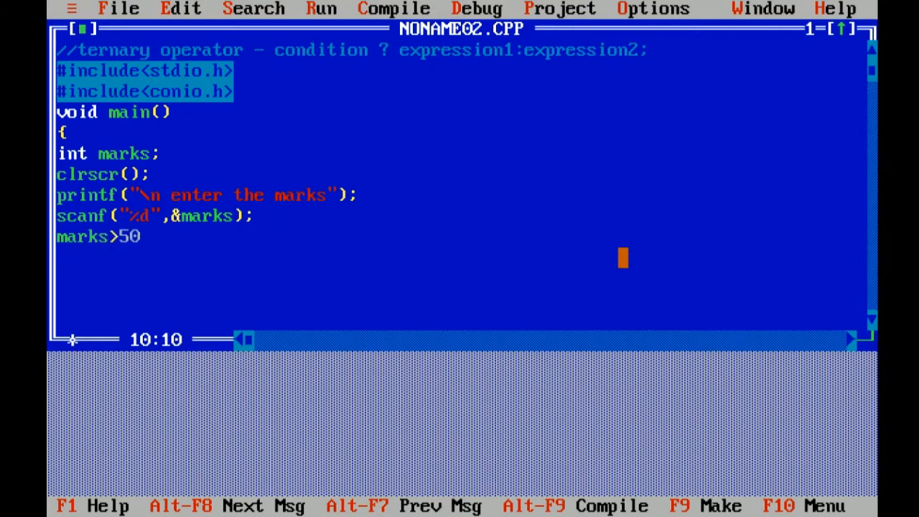
{"action": "type", "text": "?"}
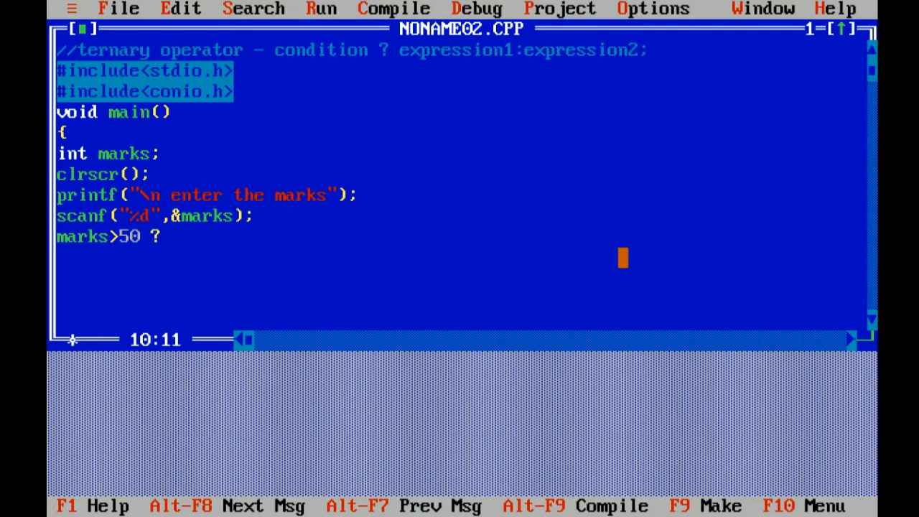
{"action": "type", "text": "printf("}
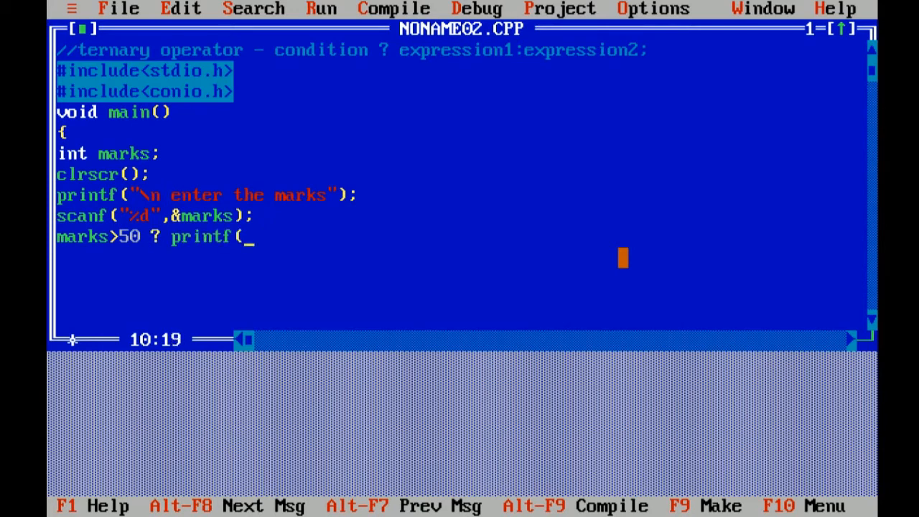
{"action": "type", "text": "\"y"}
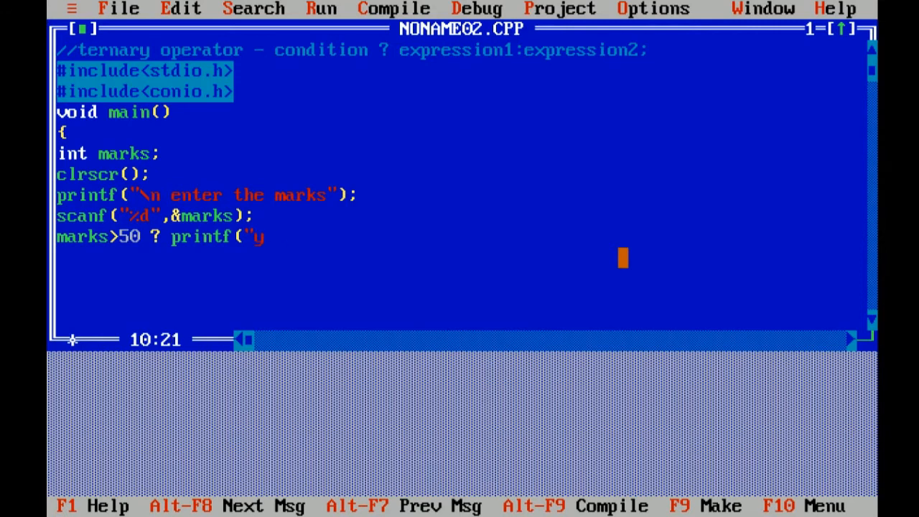
{"action": "type", "text": "ou"}
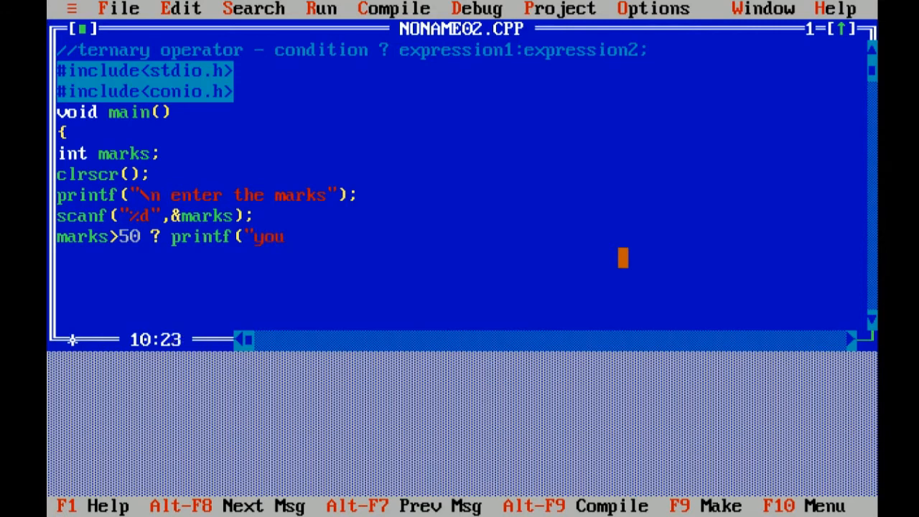
{"action": "type", "text": "are"}
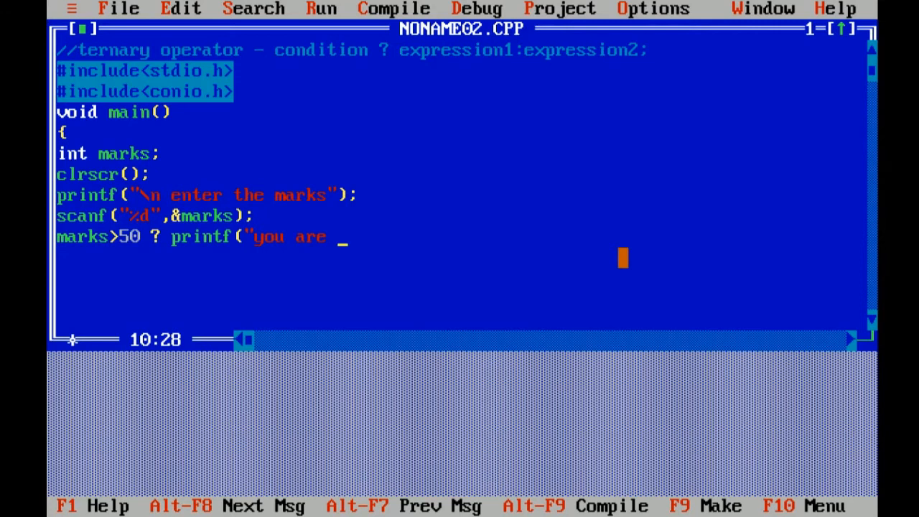
{"action": "type", "text": "p"}
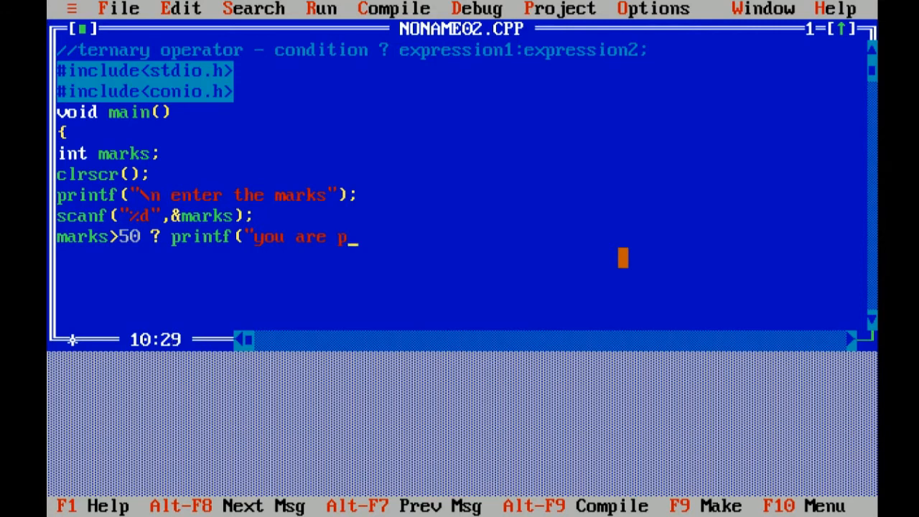
{"action": "key", "text": "Backspace"}
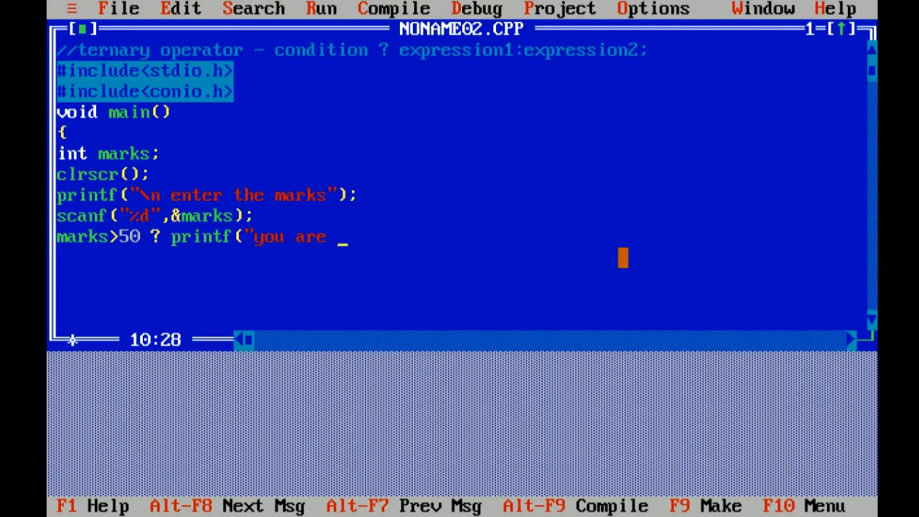
{"action": "type", "text": "p"}
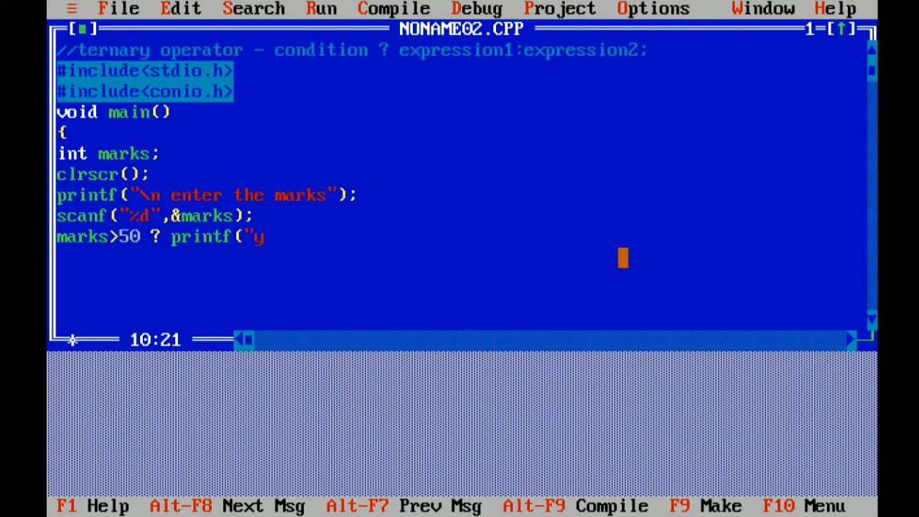
{"action": "type", "text": "con"}
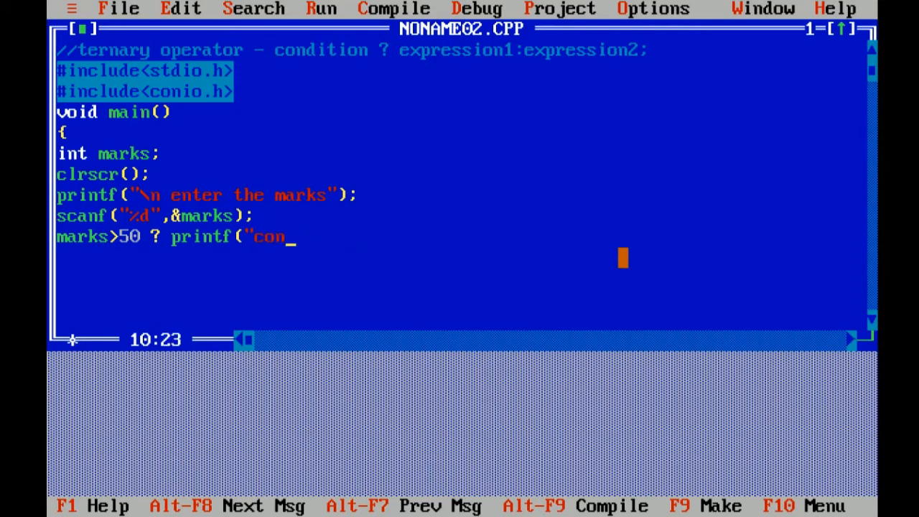
{"action": "type", "text": "grats"}
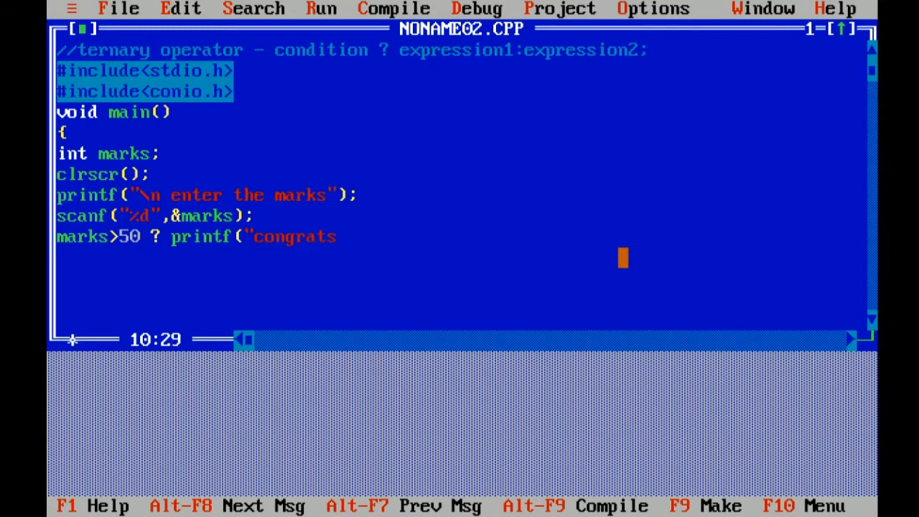
{"action": "type", "text": ",yo"}
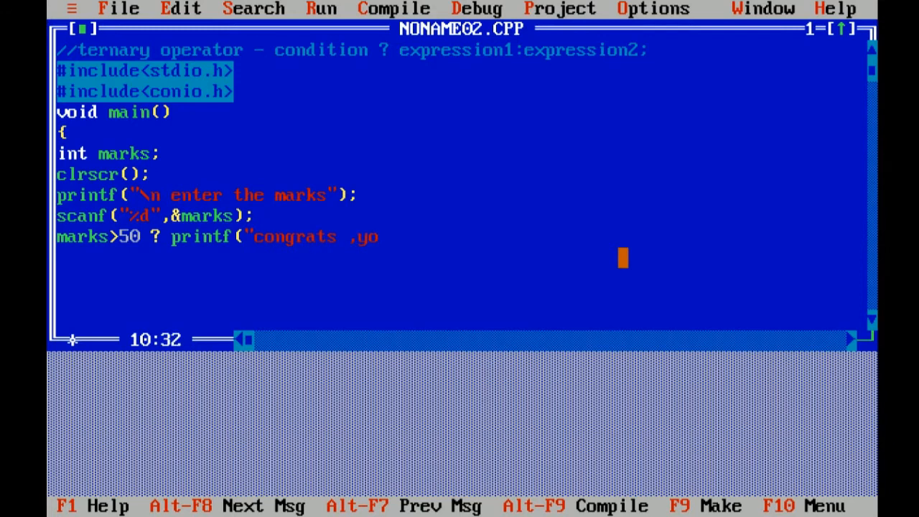
{"action": "type", "text": "u are"}
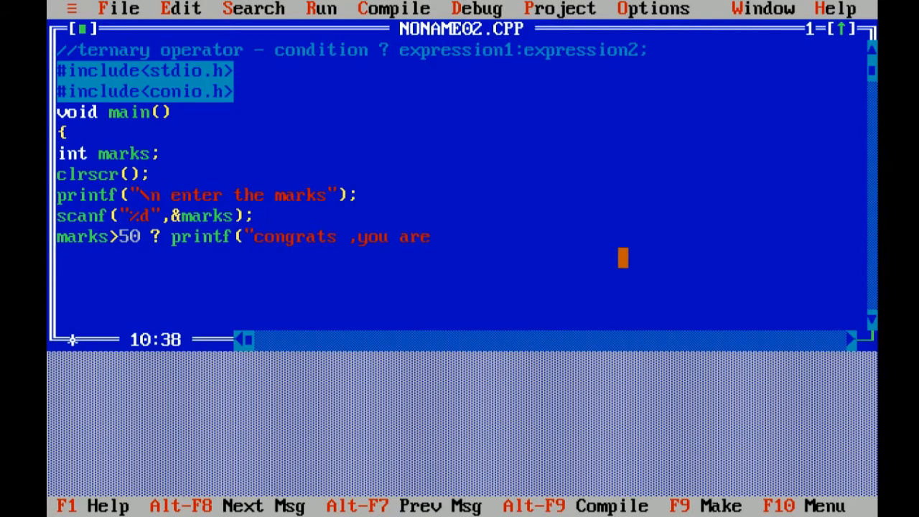
{"action": "type", "text": "pass"}
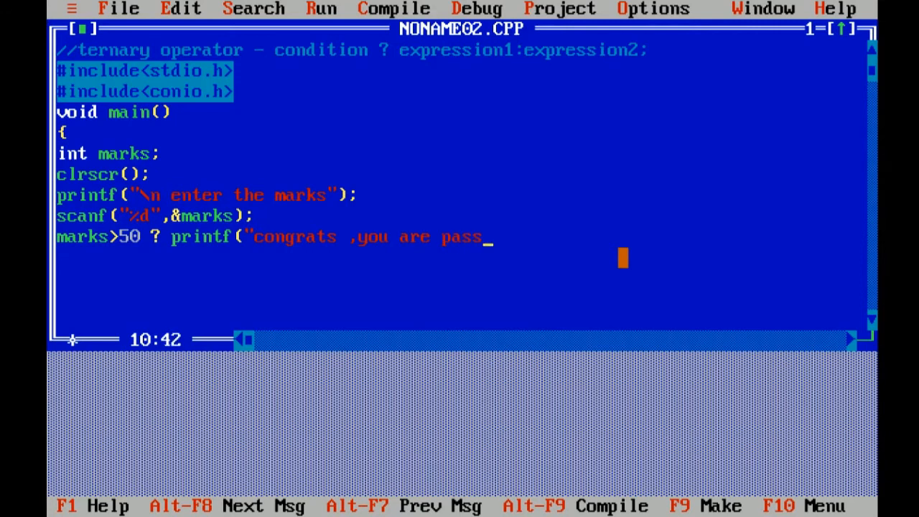
{"action": "type", "text": "\") :"}
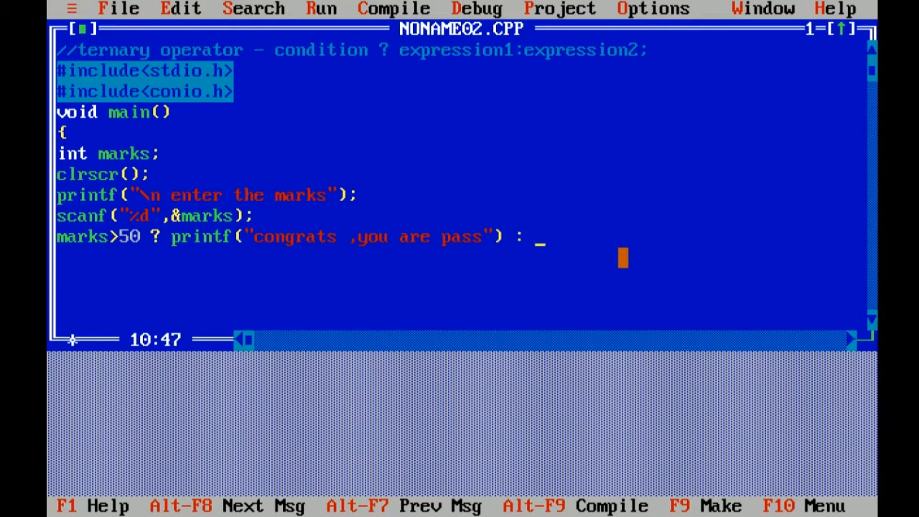
Step: Add the false branch printf("sorry, try again") and end the ternary statement with a semicolon
{"action": "type", "text": "pri"}
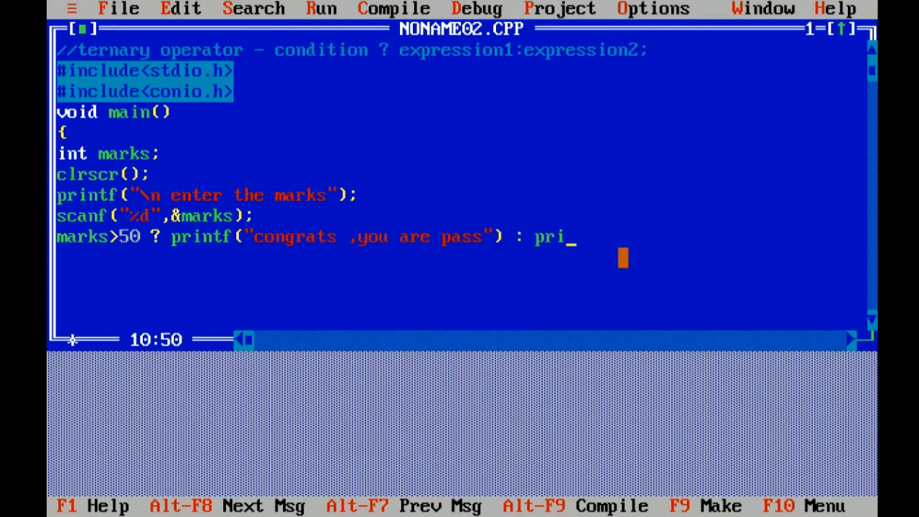
{"action": "type", "text": "ntf("}
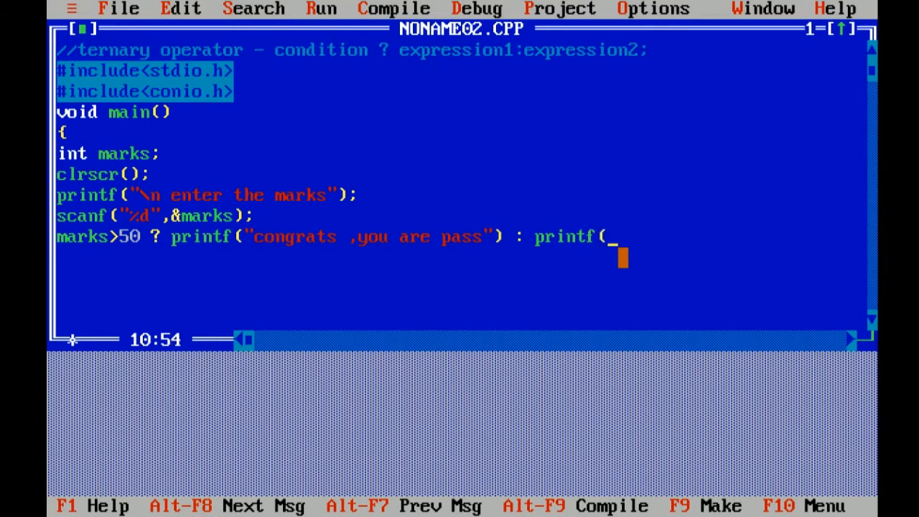
{"action": "type", "text": "sorr"}
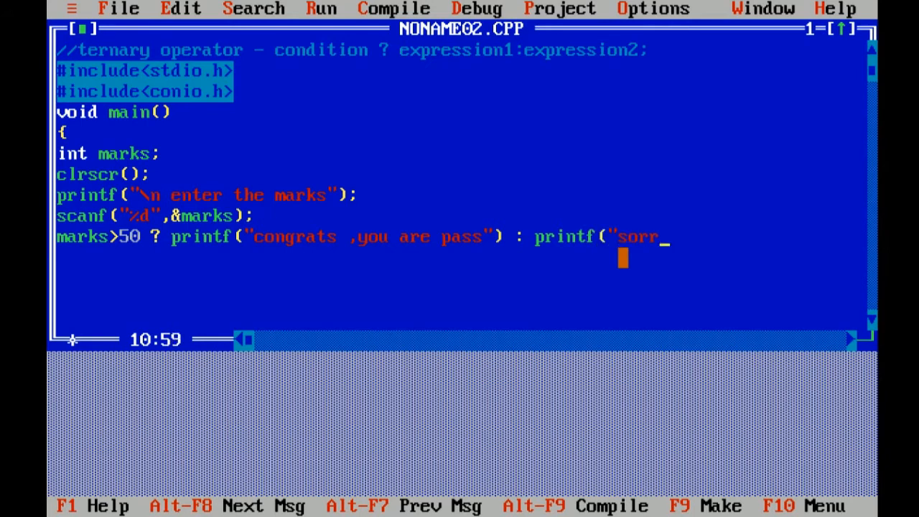
{"action": "type", "text": "y,"}
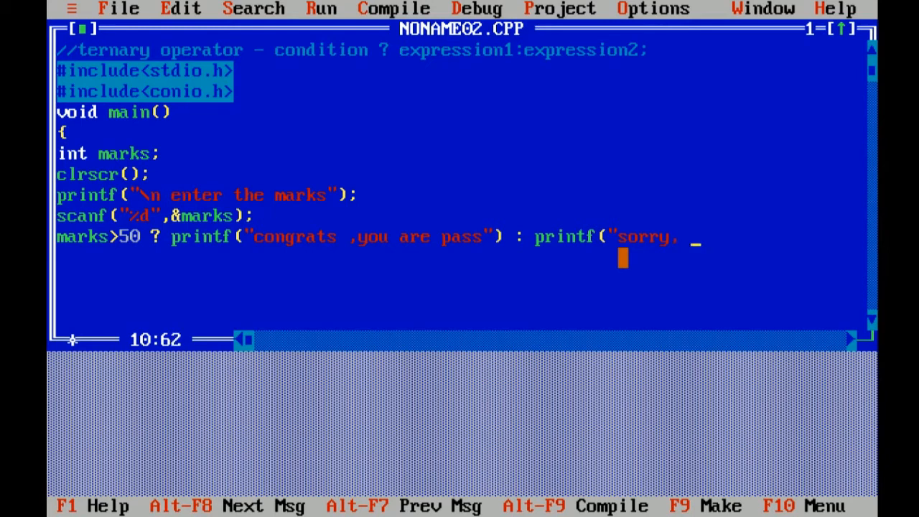
{"action": "type", "text": "try a"}
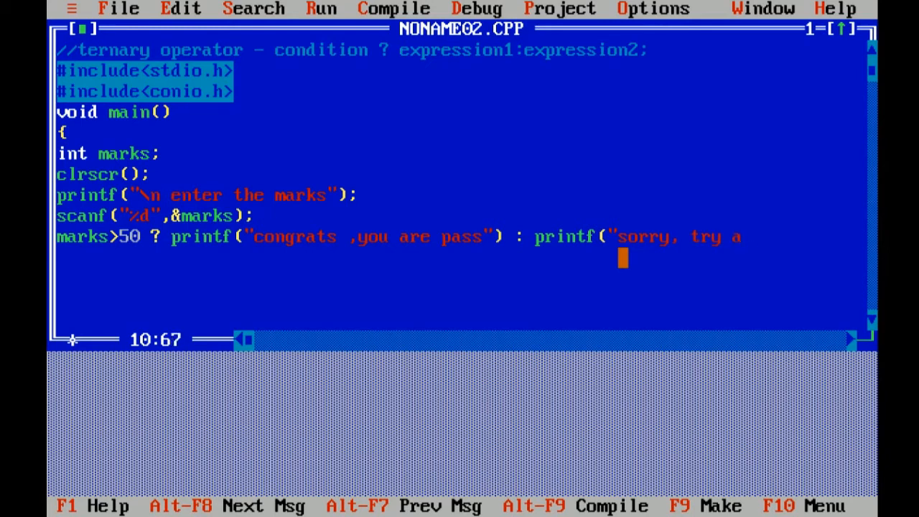
{"action": "type", "text": "gain"}
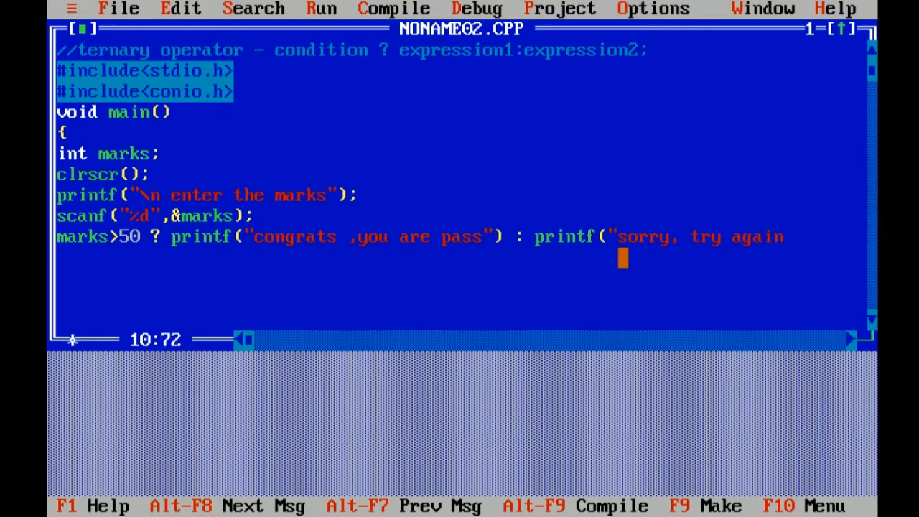
{"action": "type", "text": "\""}
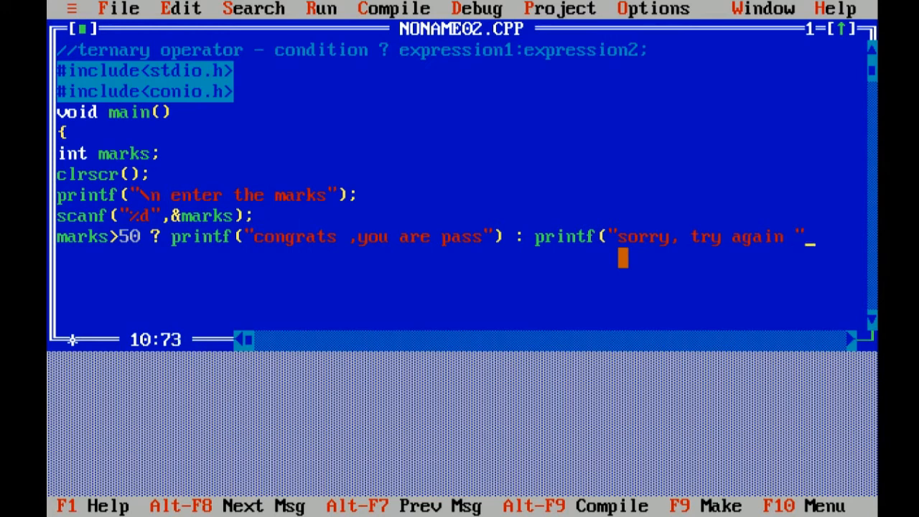
{"action": "type", "text": ")"}
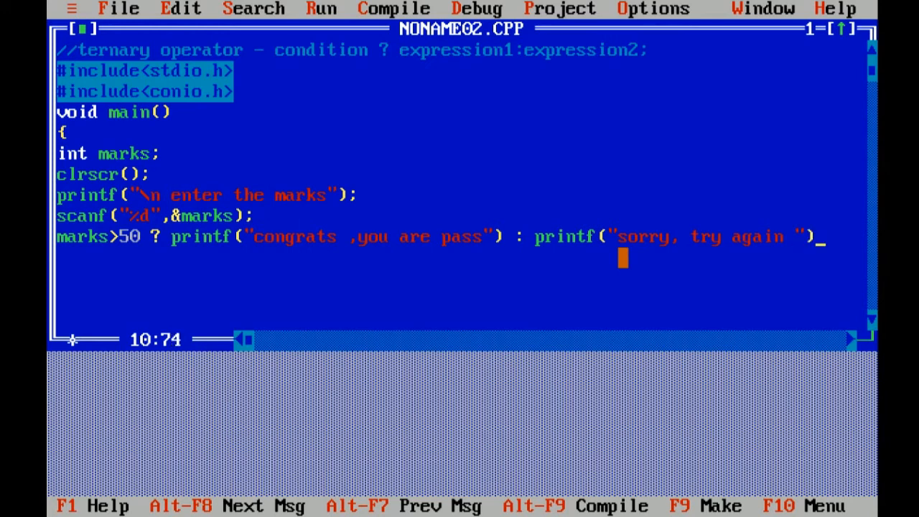
{"action": "type", "text": ";"}
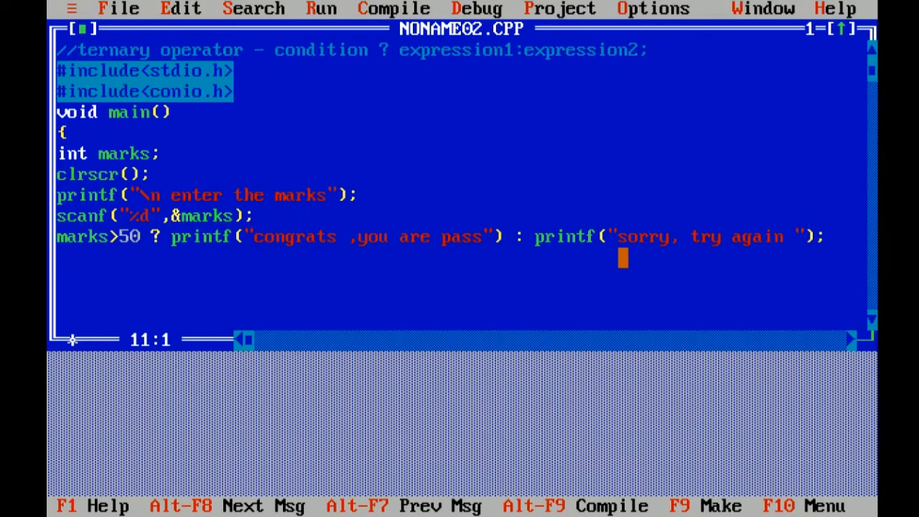
Step: End the program with getch(); and the closing brace of main
{"action": "type", "text": "g"}
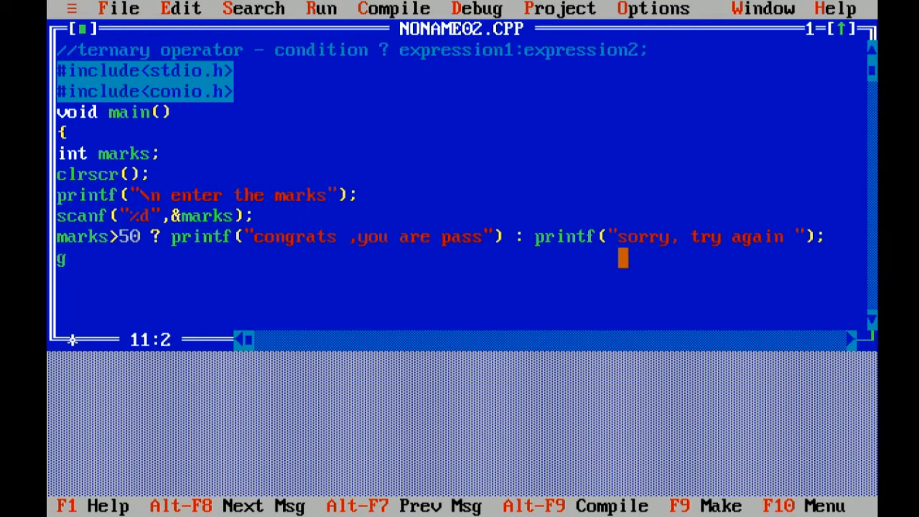
{"action": "type", "text": "etch("}
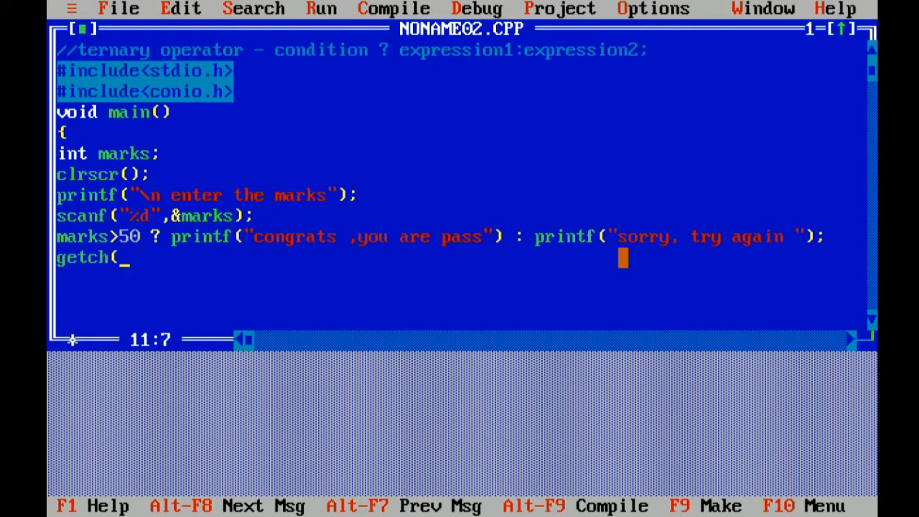
{"action": "type", "text": ");"}
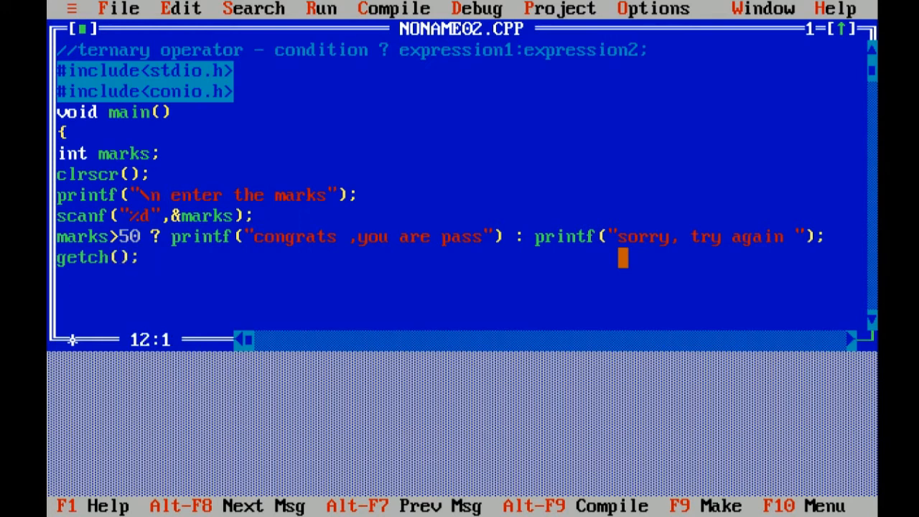
{"action": "type", "text": "}"}
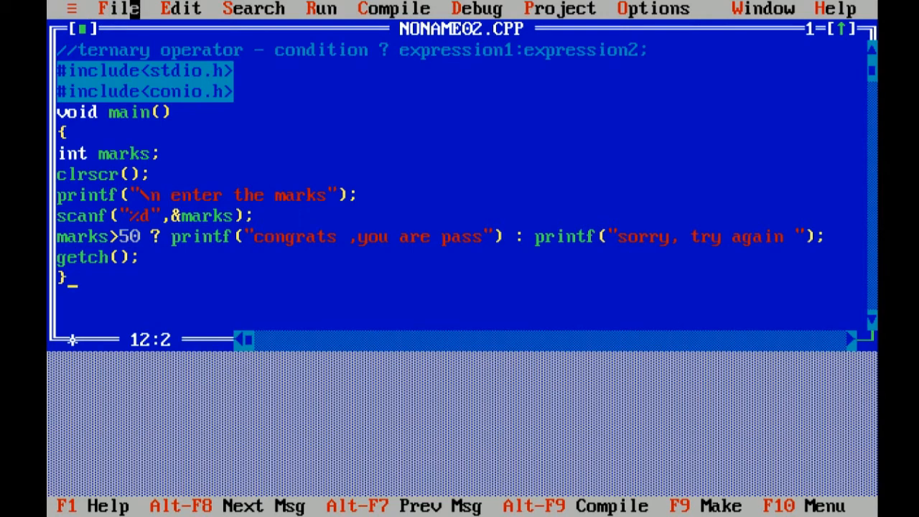
Step: Save the untitled program via File > Save under the name check.c
{"action": "left_click", "coordinate": [119, 8]}
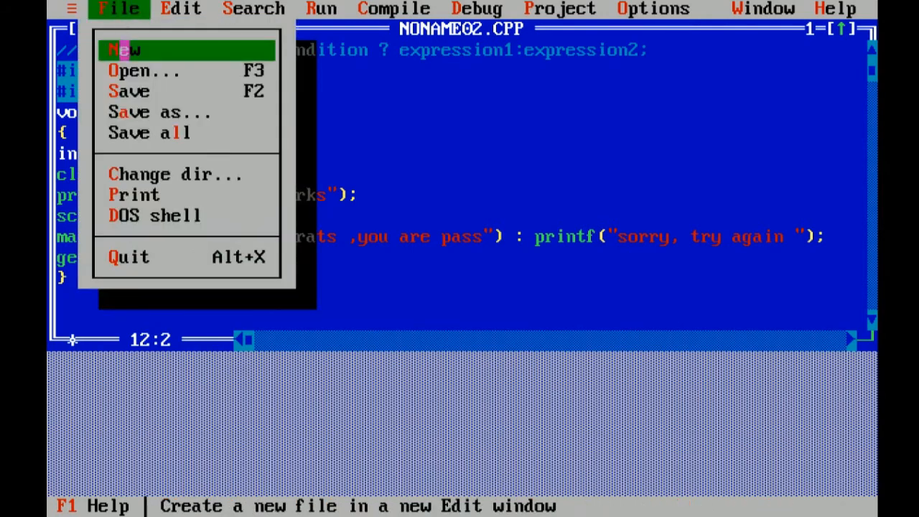
{"action": "left_click", "coordinate": [149, 112]}
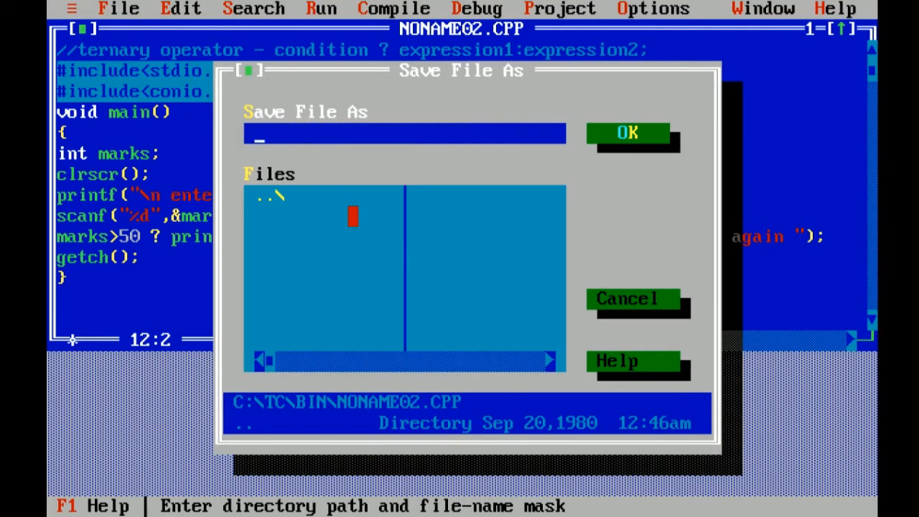
{"action": "type", "text": "c"}
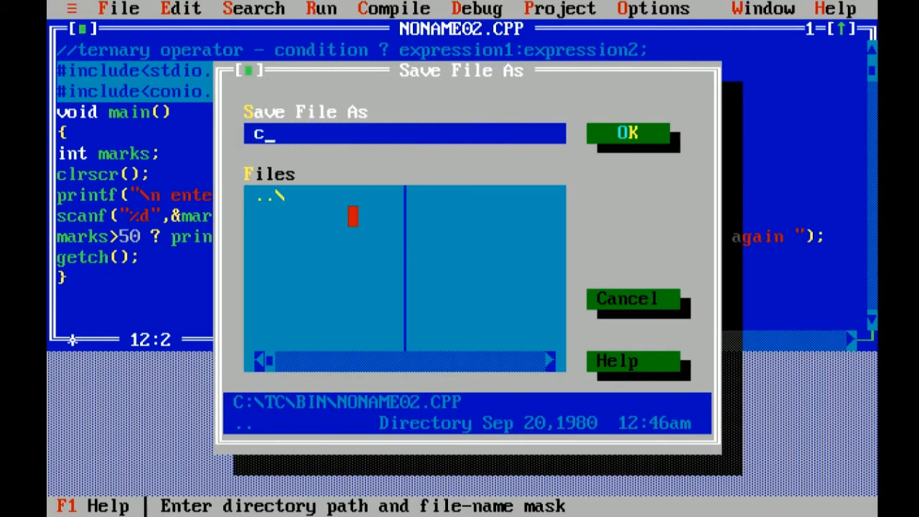
{"action": "type", "text": "heck."}
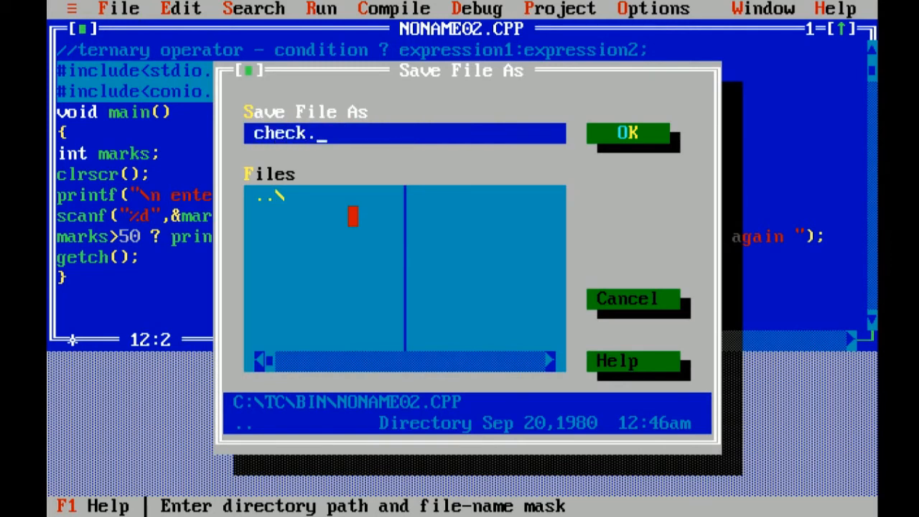
{"action": "type", "text": "c"}
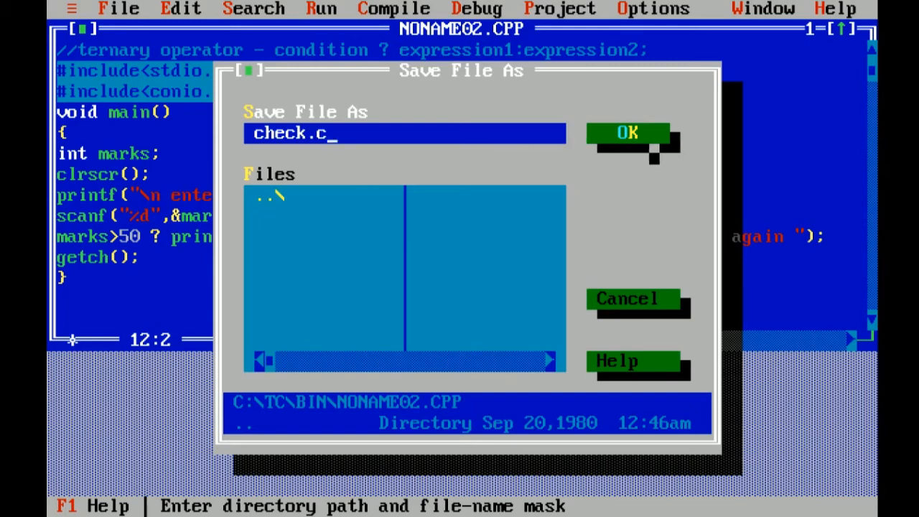
{"action": "left_click", "coordinate": [626, 132]}
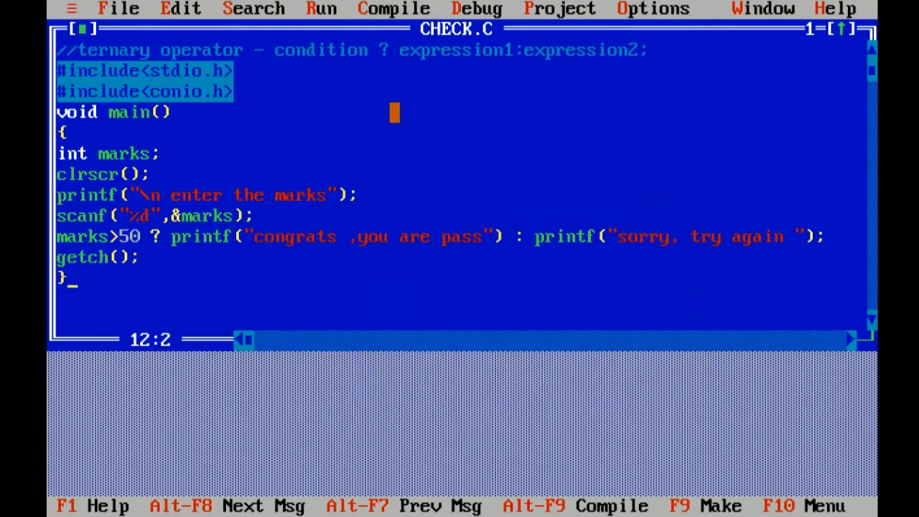
Step: Compile and run CHECK.C from the Run menu so the enter-the-marks prompt appears
{"action": "left_click", "coordinate": [321, 8]}
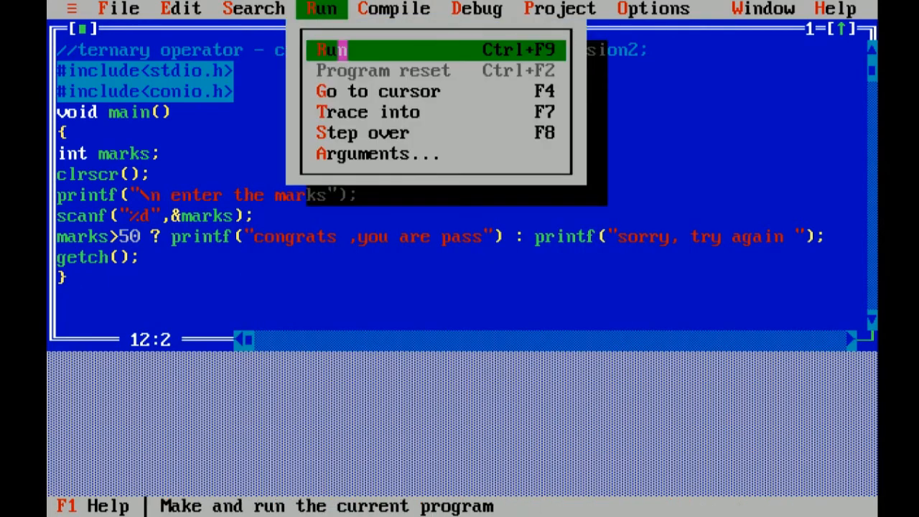
{"action": "left_click", "coordinate": [331, 49]}
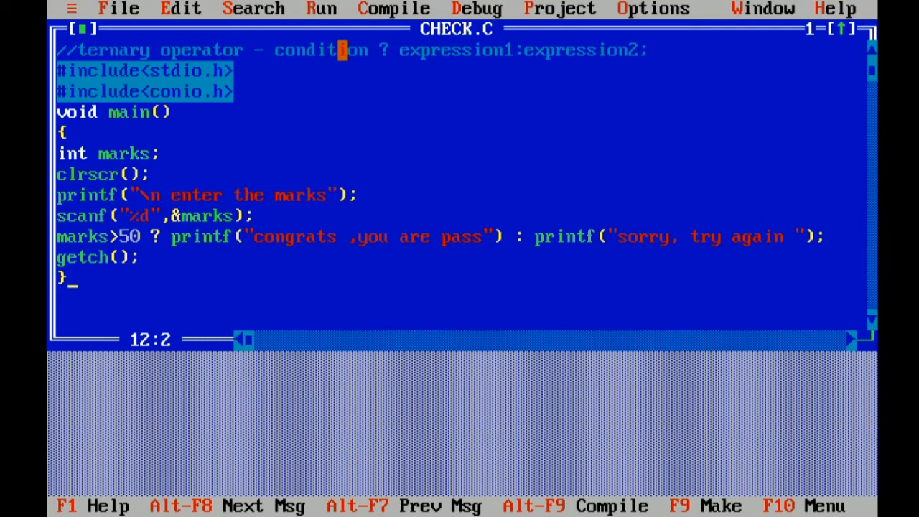
{"action": "left_click", "coordinate": [321, 8]}
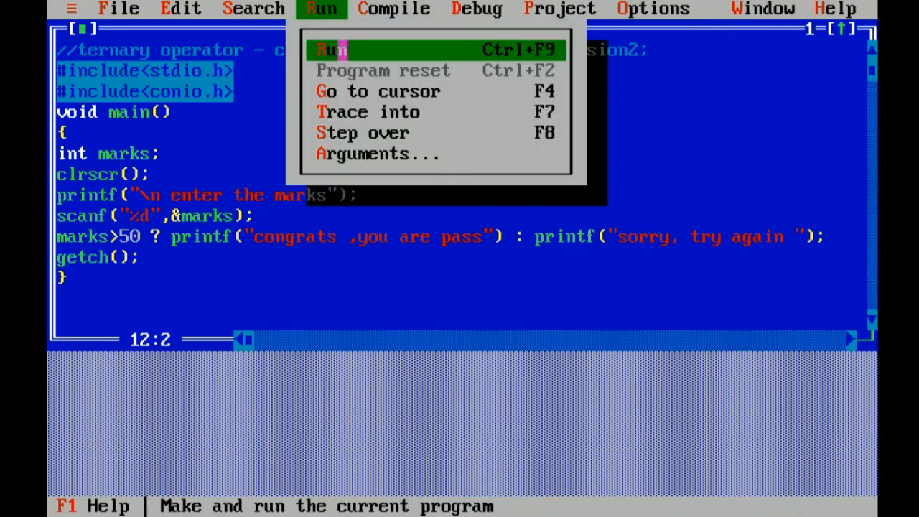
{"action": "left_click", "coordinate": [330, 49]}
{"action": "type", "text": "34"}
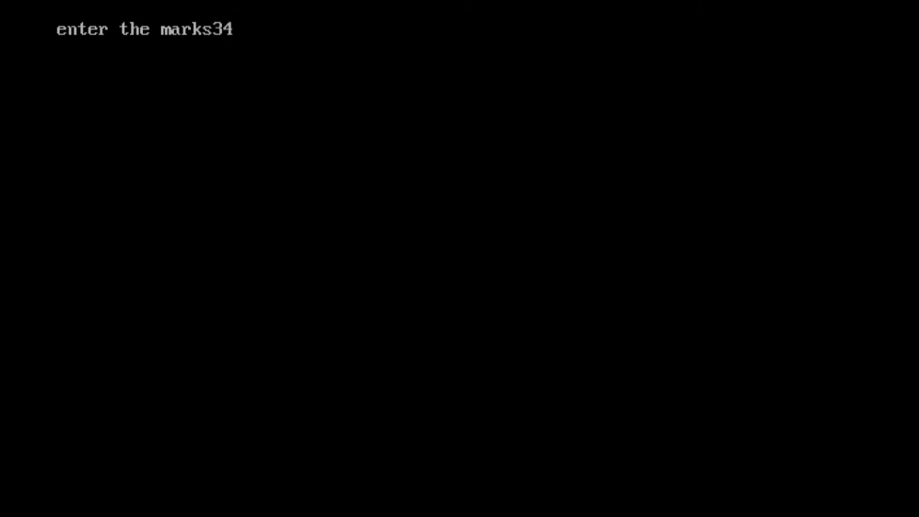